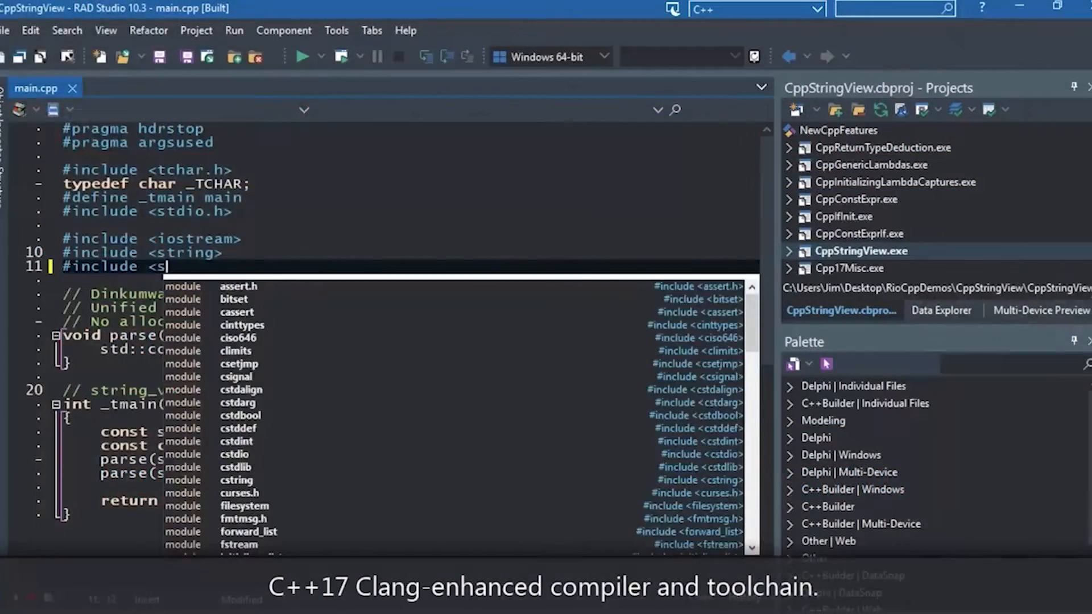
- Finish the string_view include and start a std:: statement inside _tmain
text(tring_view>)
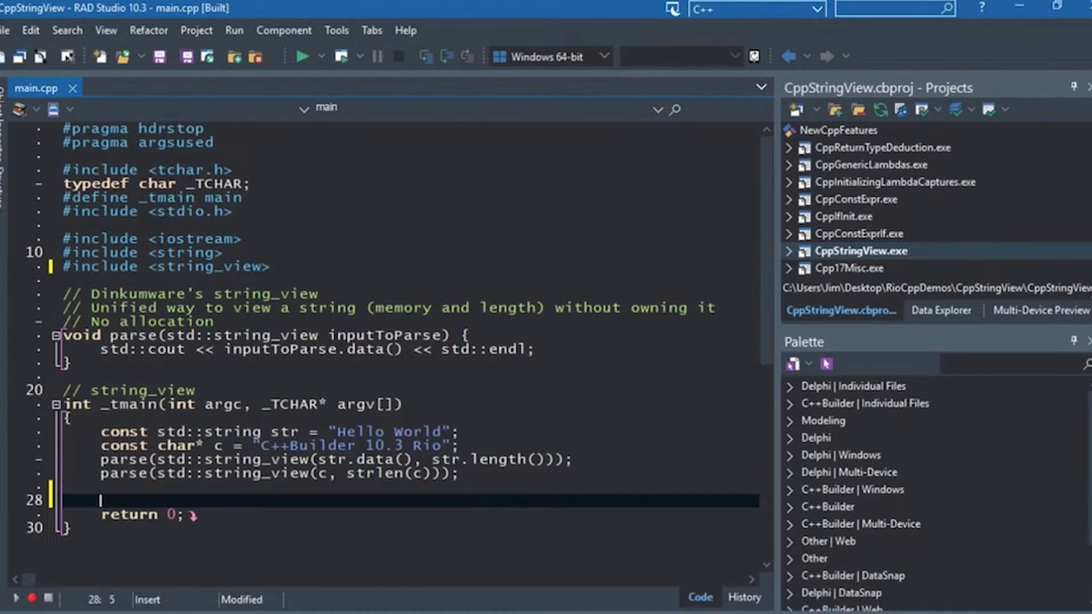
text(std)
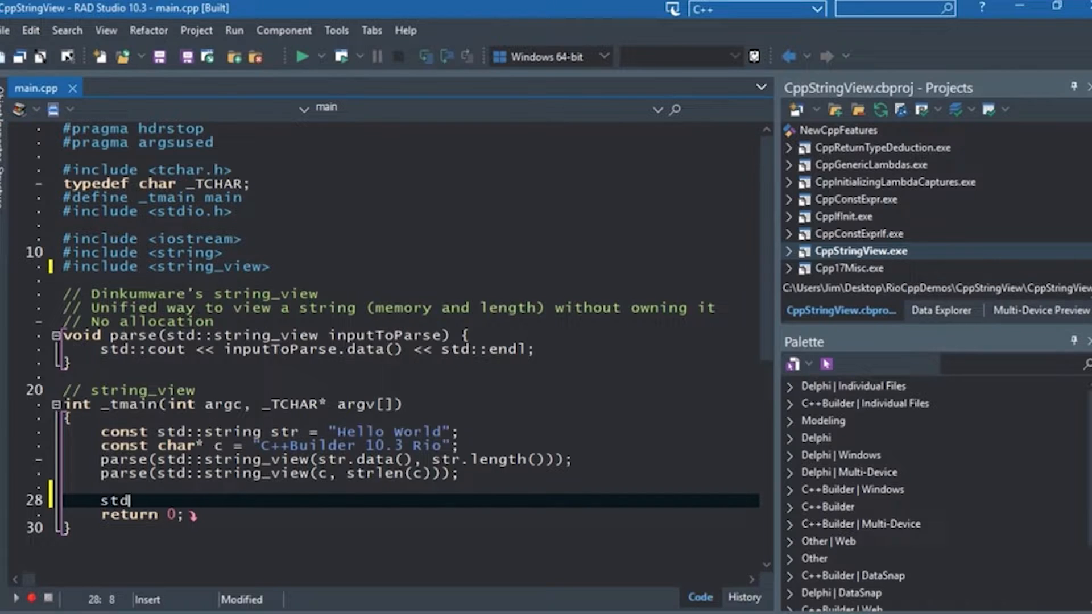
text(::)
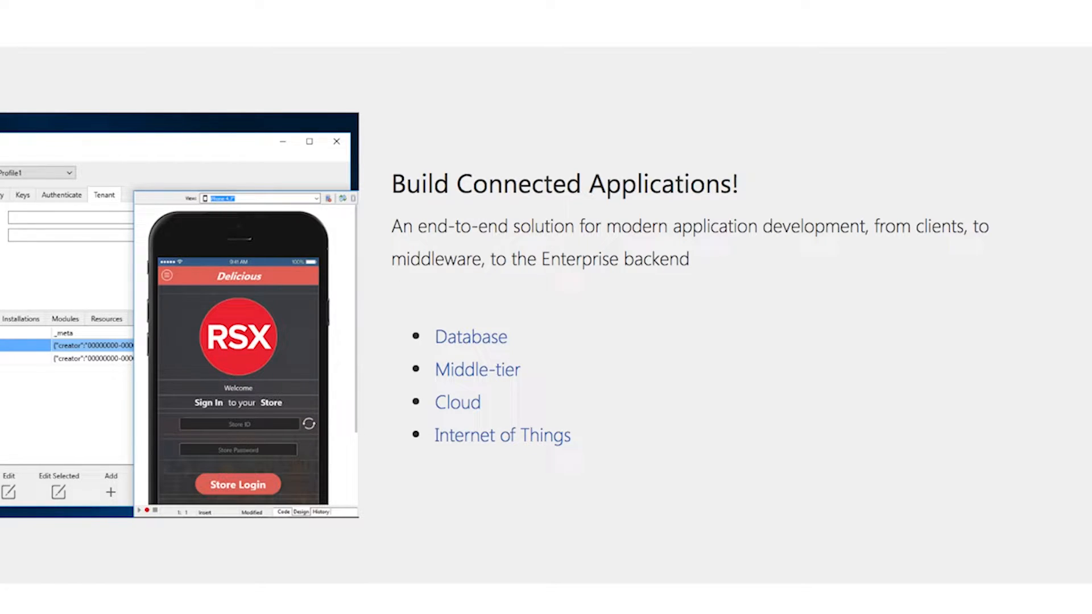
scroll(down, 3)
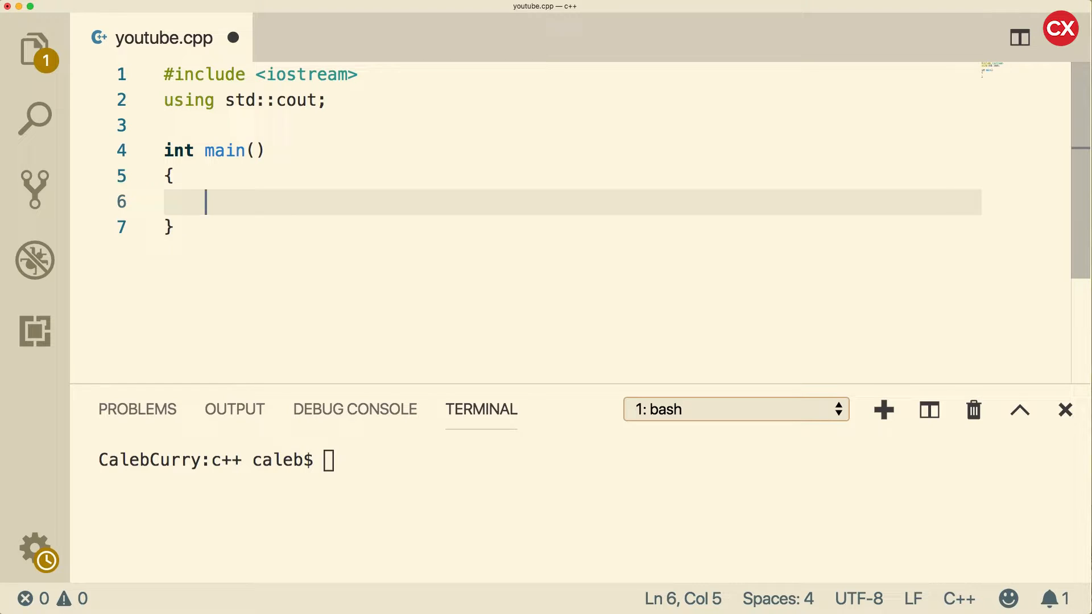
- Declare int x = 5; inside main and place the cursor at the line's end
text(int)
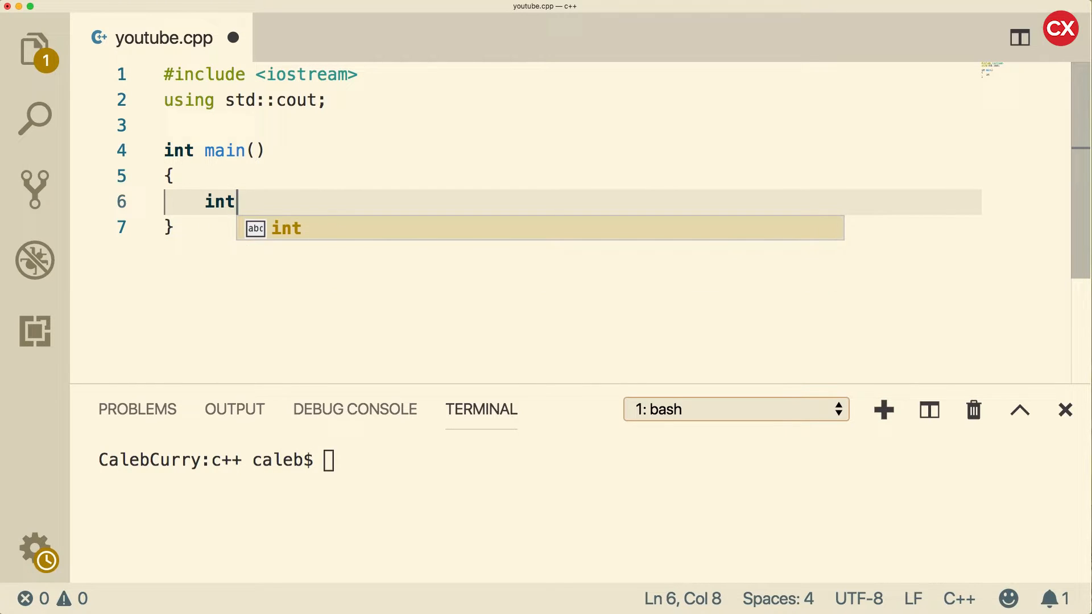
text(x = 5;)
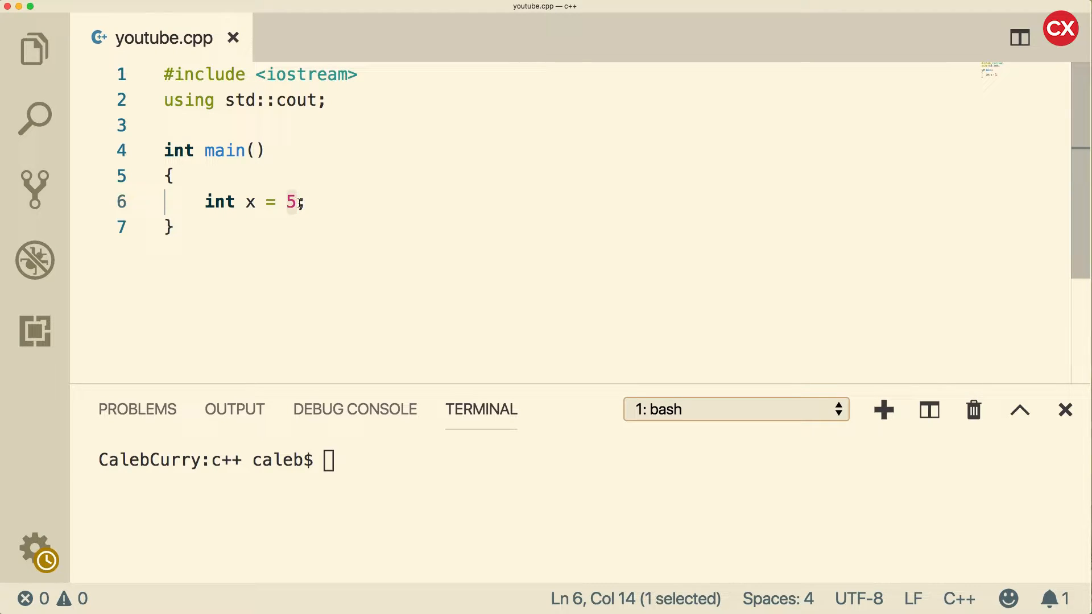
mouse_move(319, 207)
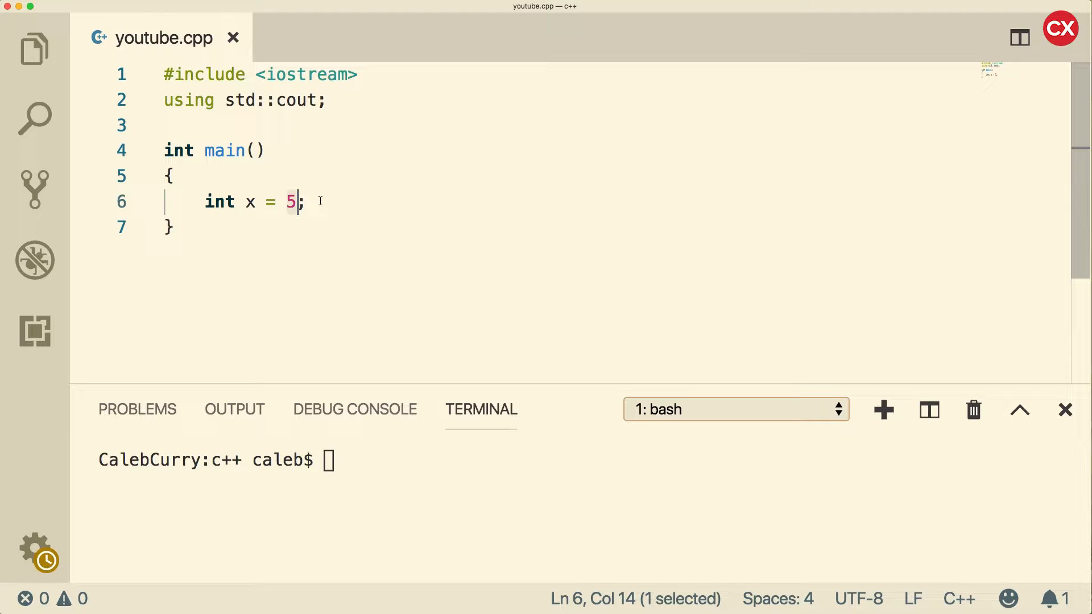
click(305, 201)
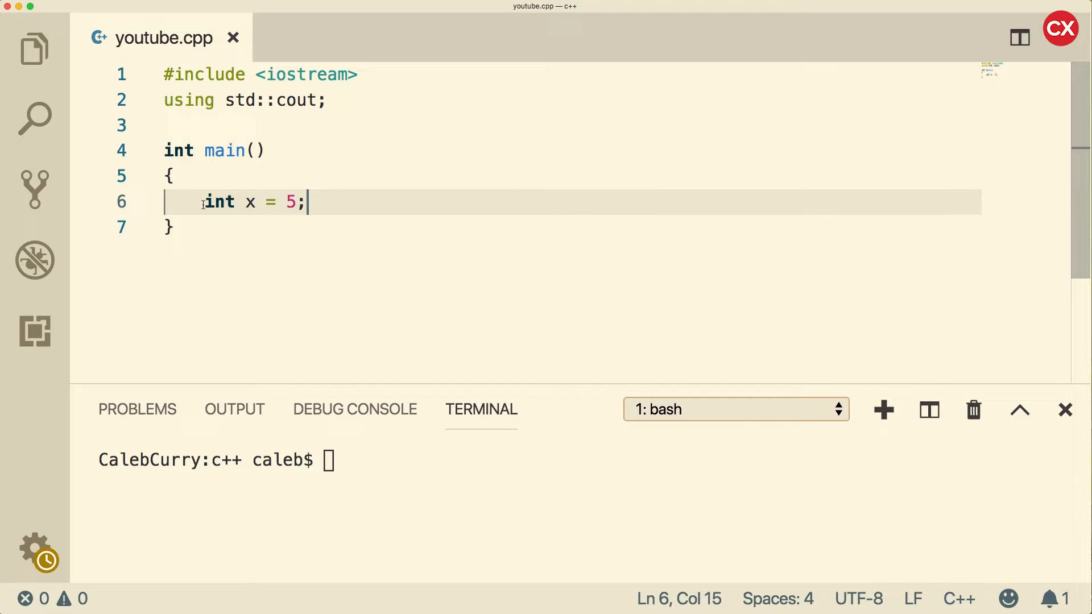
- Prefix the declaration with const so it reads const int x = 5;
text(con)
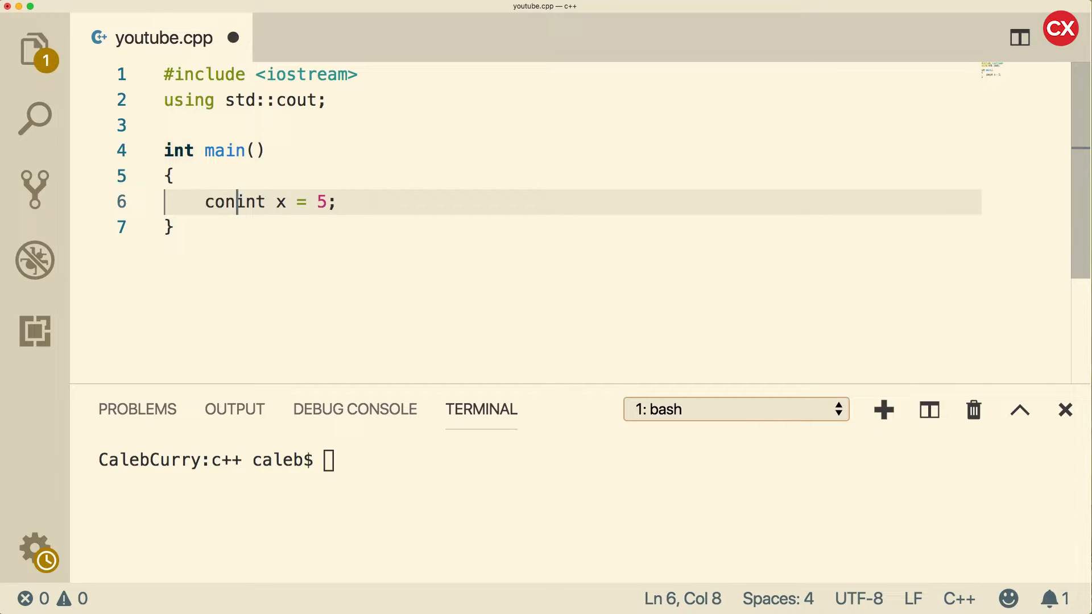
text(st)
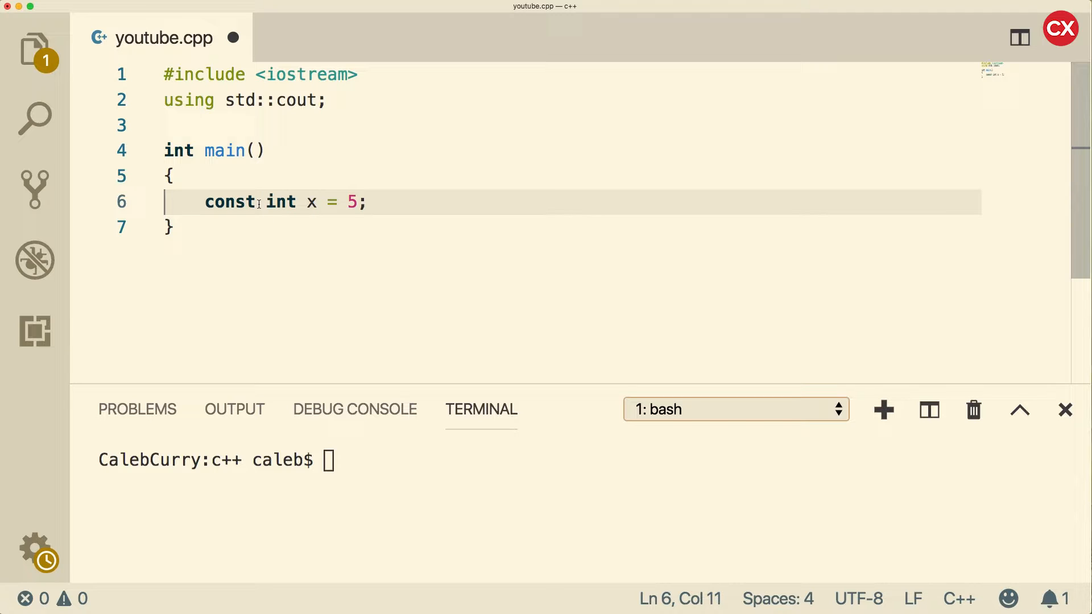
key(cmd+s)
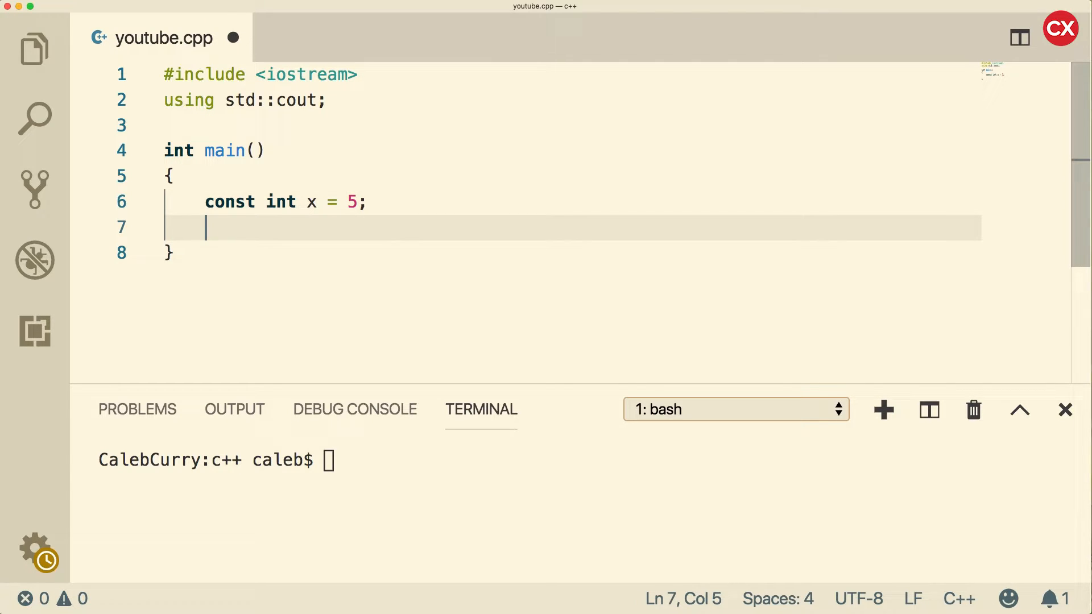
- Add x = 10; and compile with g++ youtube.cpp, showing the cannot-assign-to-const error
text(x =)
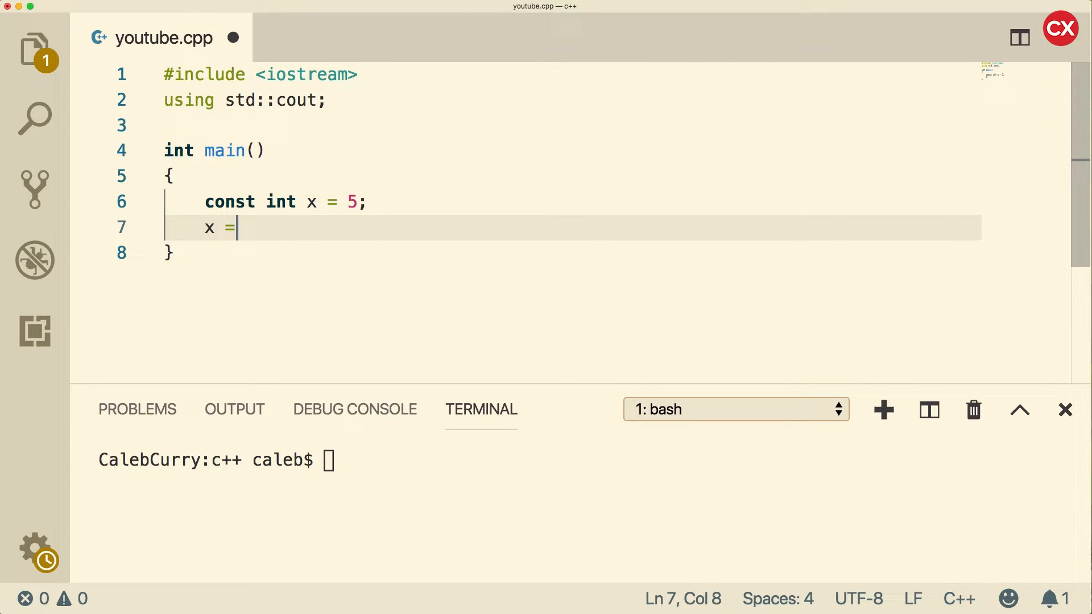
text(10;)
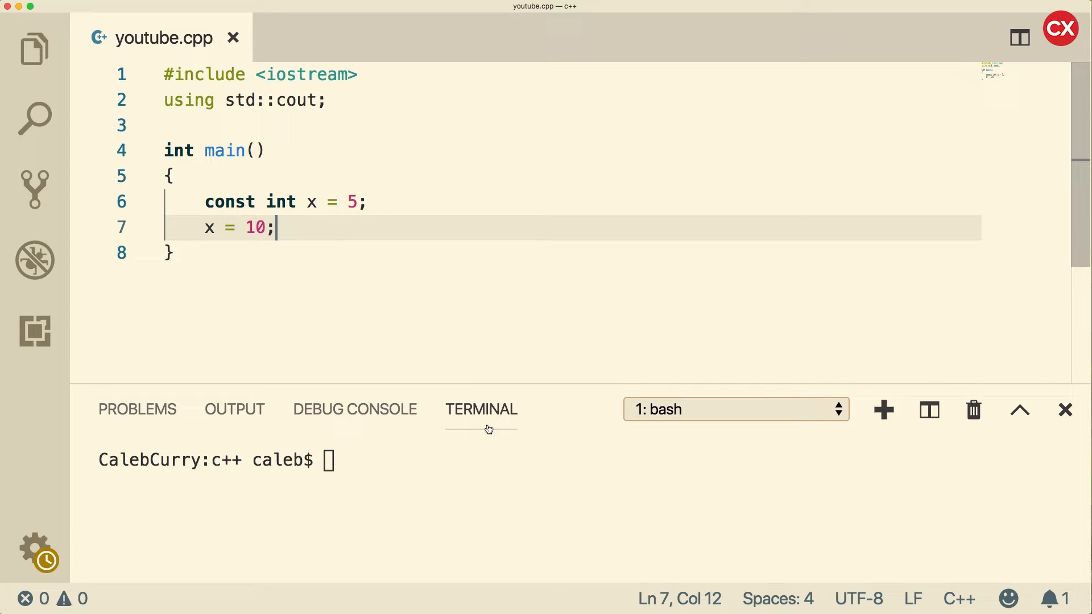
text(g++ youtube.cpp)
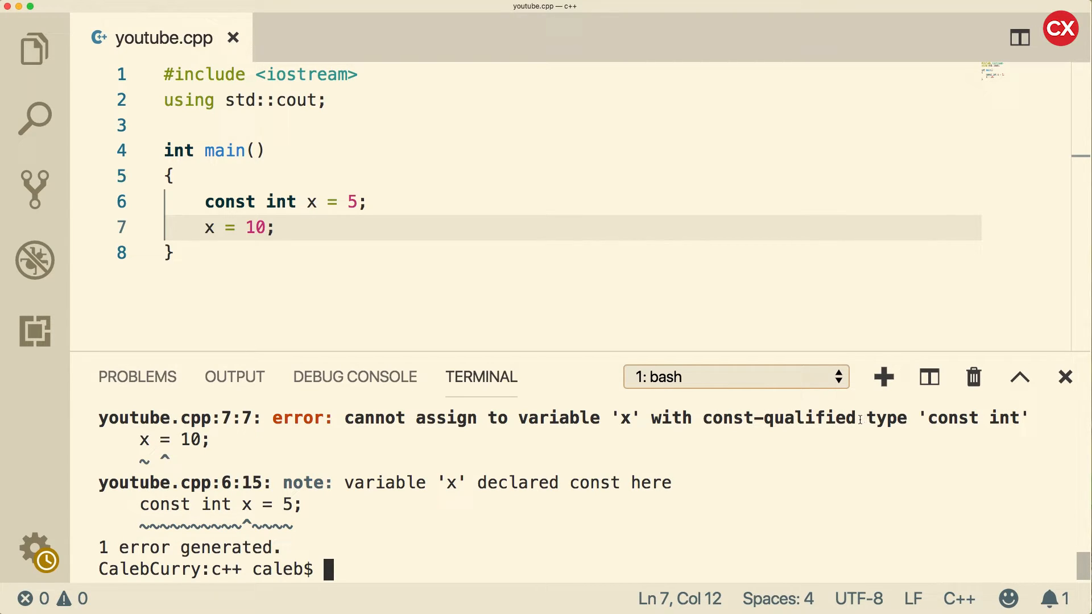
double_click(809, 418)
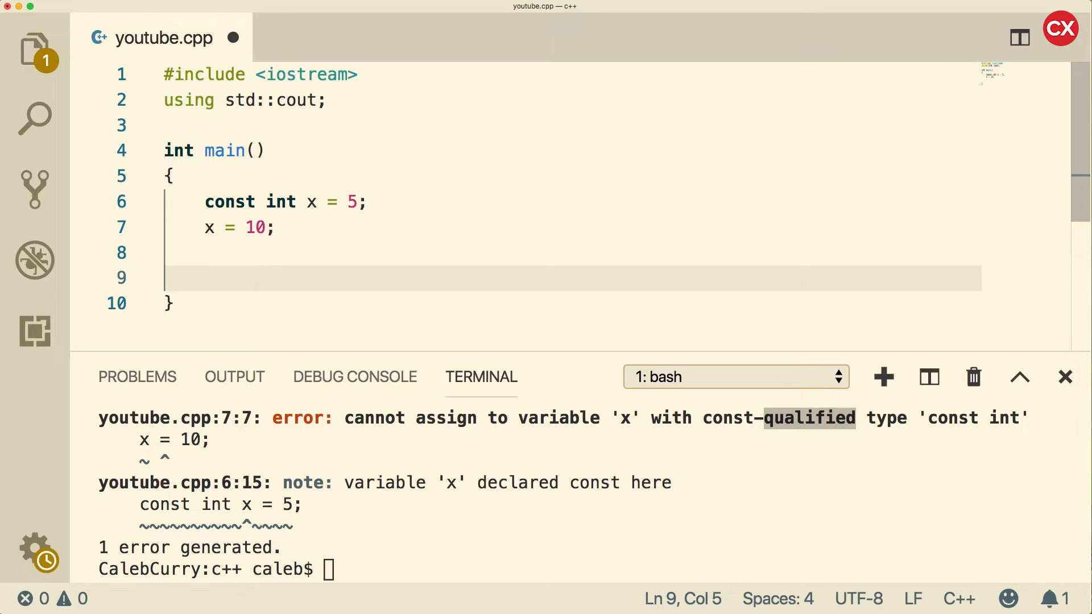
text(std::)
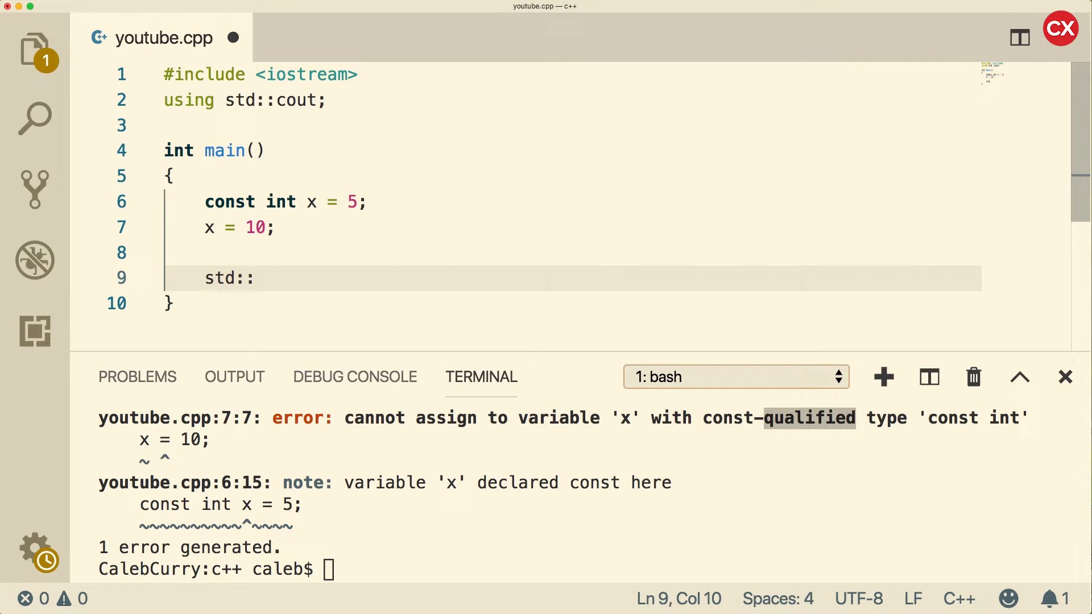
text(cout)
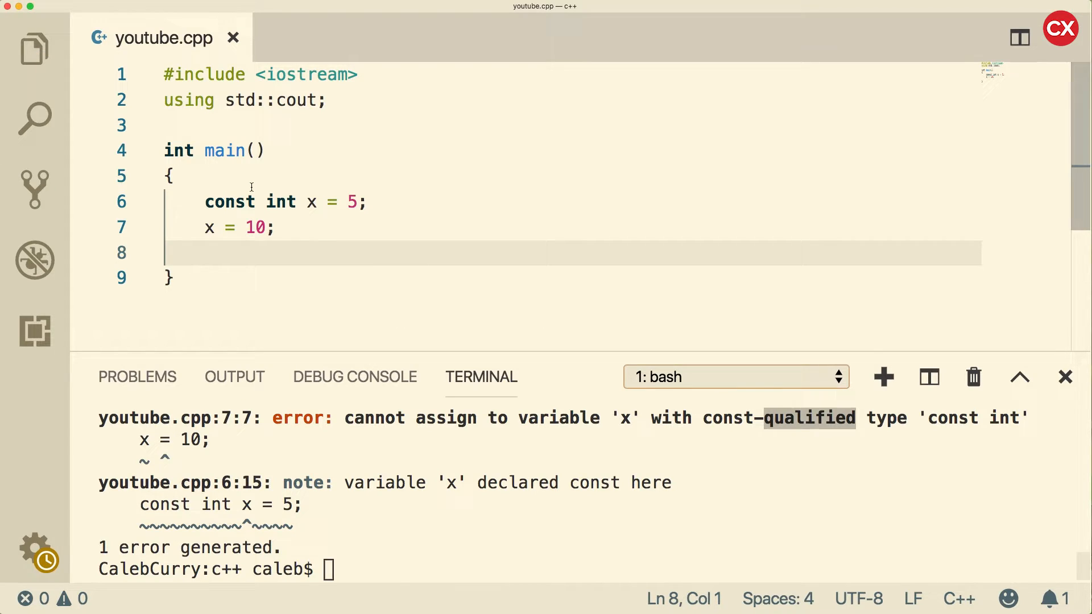
double_click(281, 203)
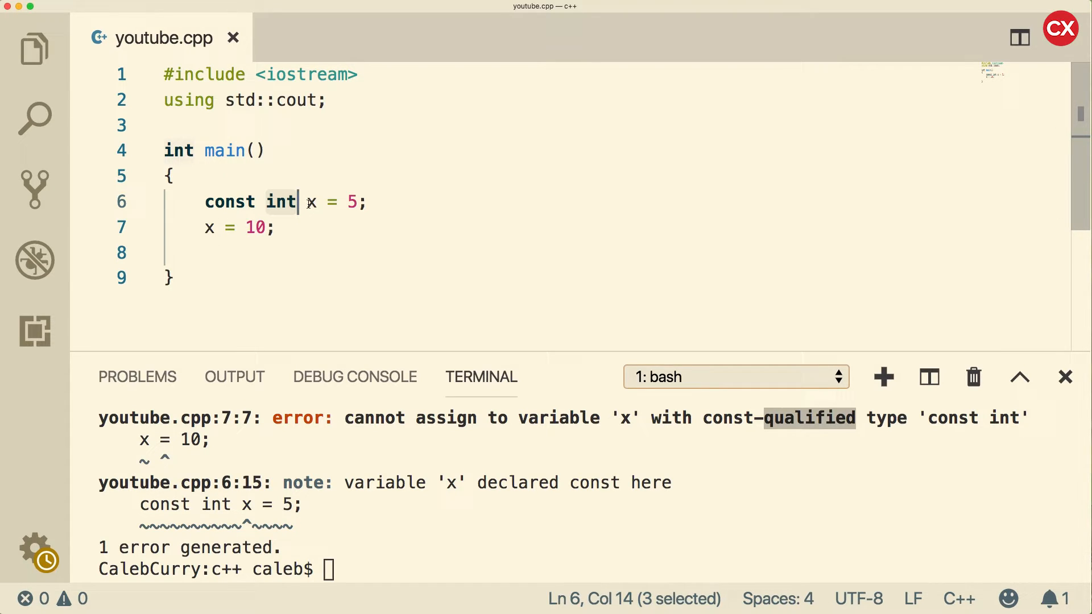
- Rename the constant x to k_xylaphone
click(315, 203)
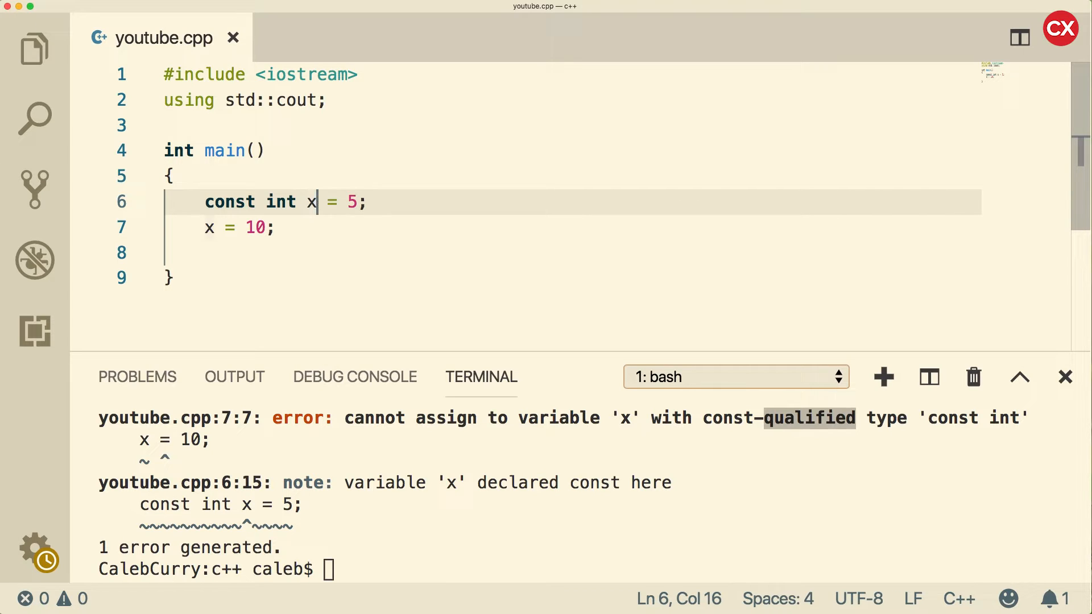
text(X)
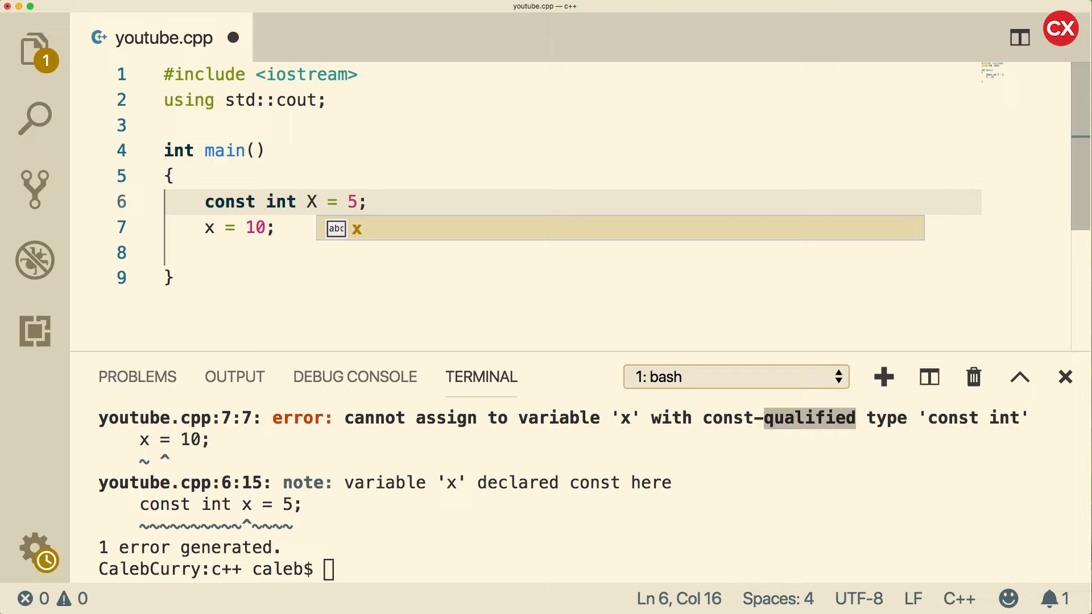
text(ylaphone)
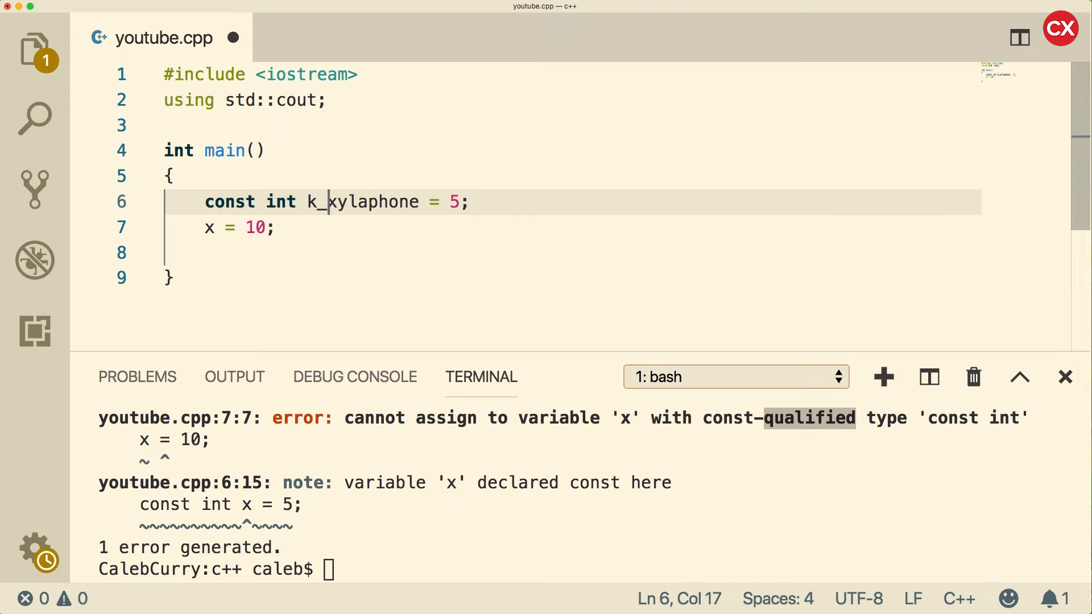
mouse_move(317, 203)
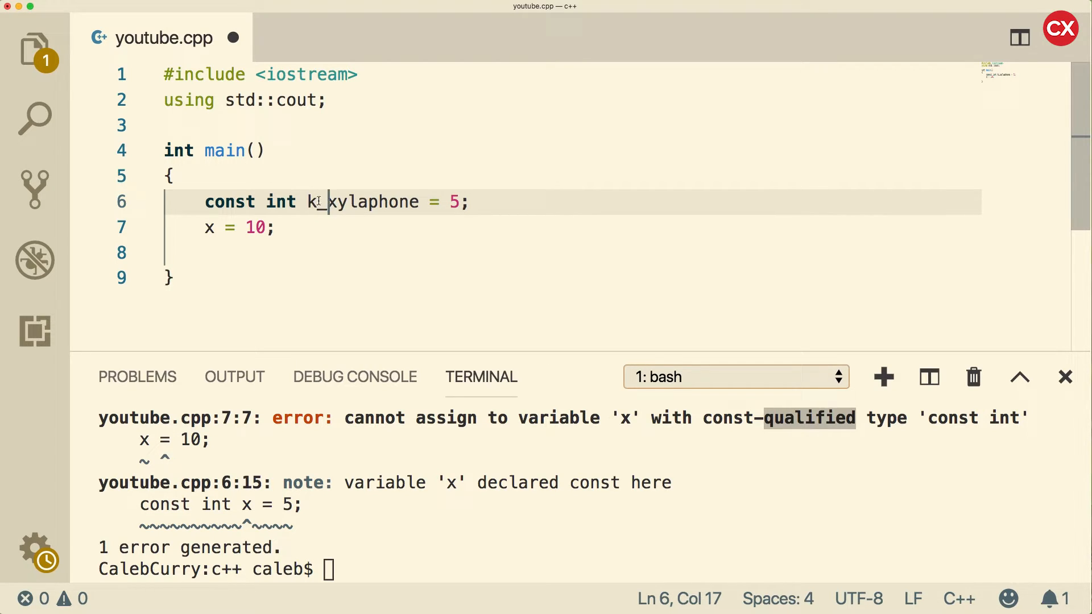
text(_)
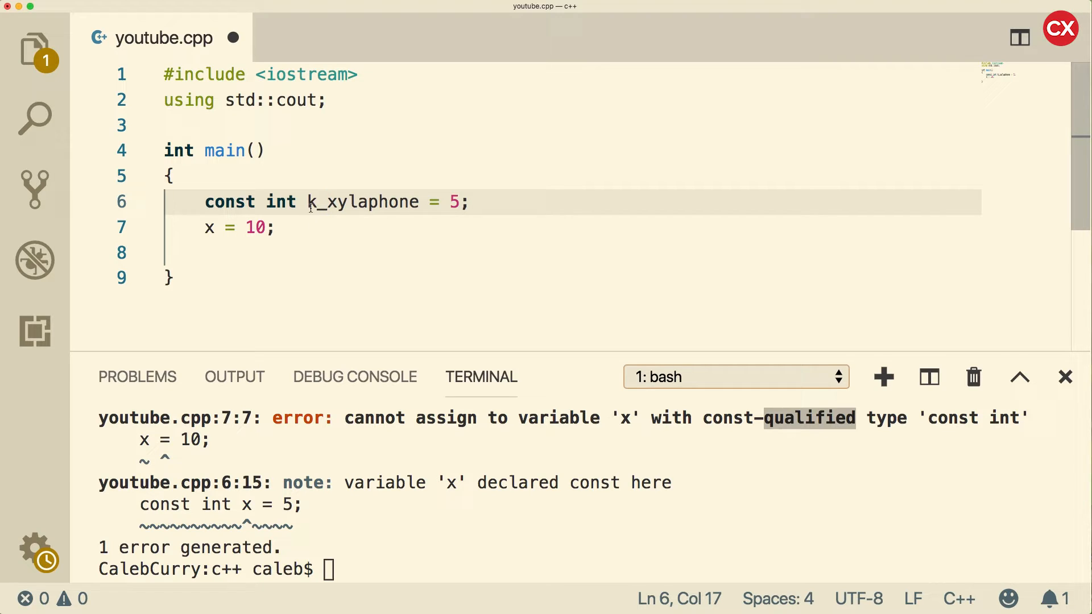
mouse_move(457, 231)
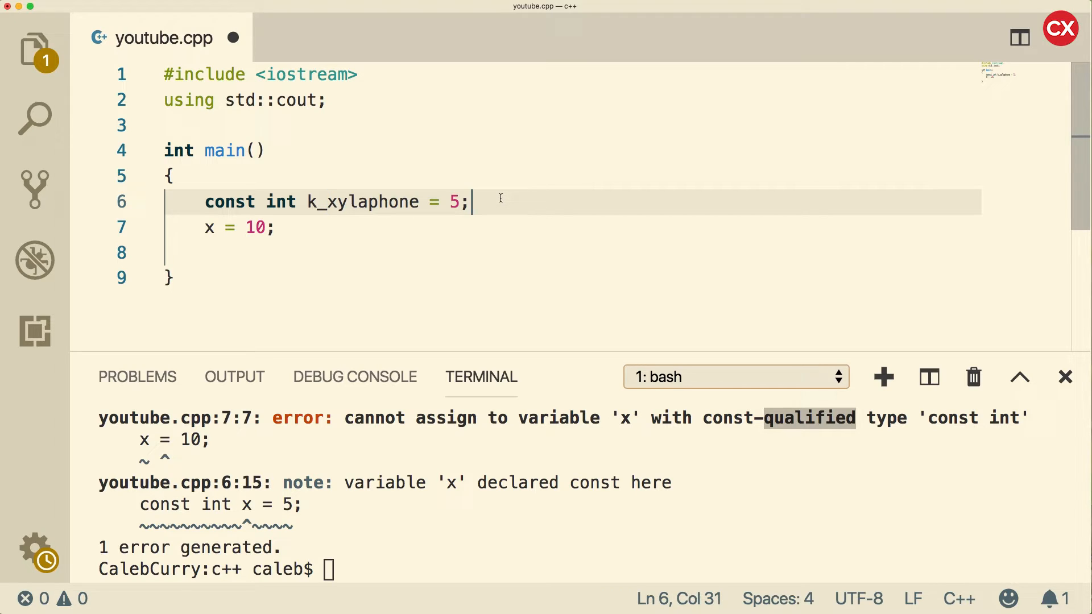
- Write int int_age = 5; on line 7 and select the int_age name for removal
text(int)
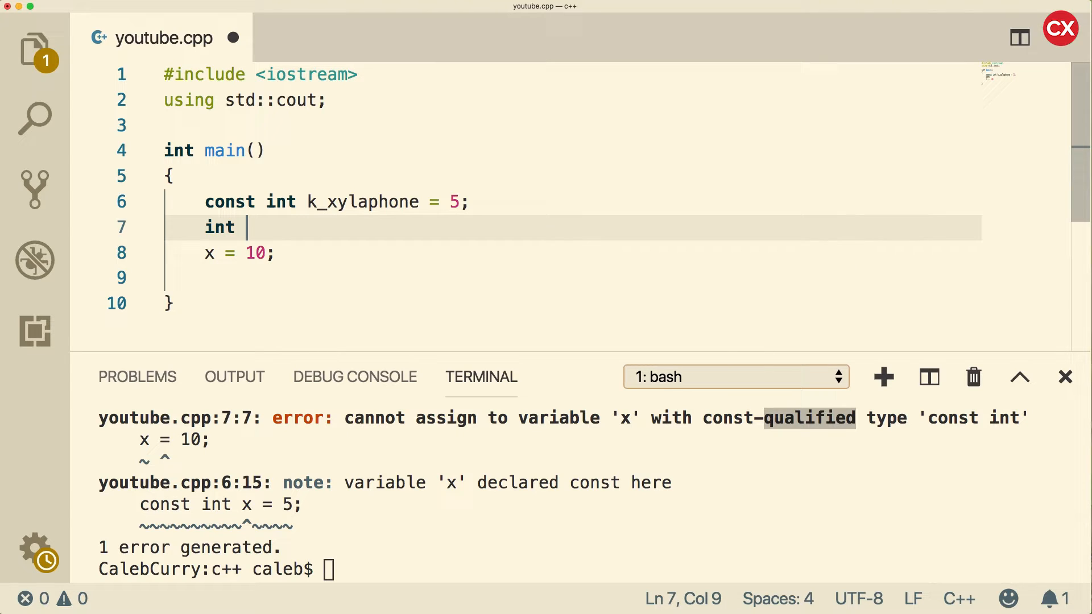
text(int_age =)
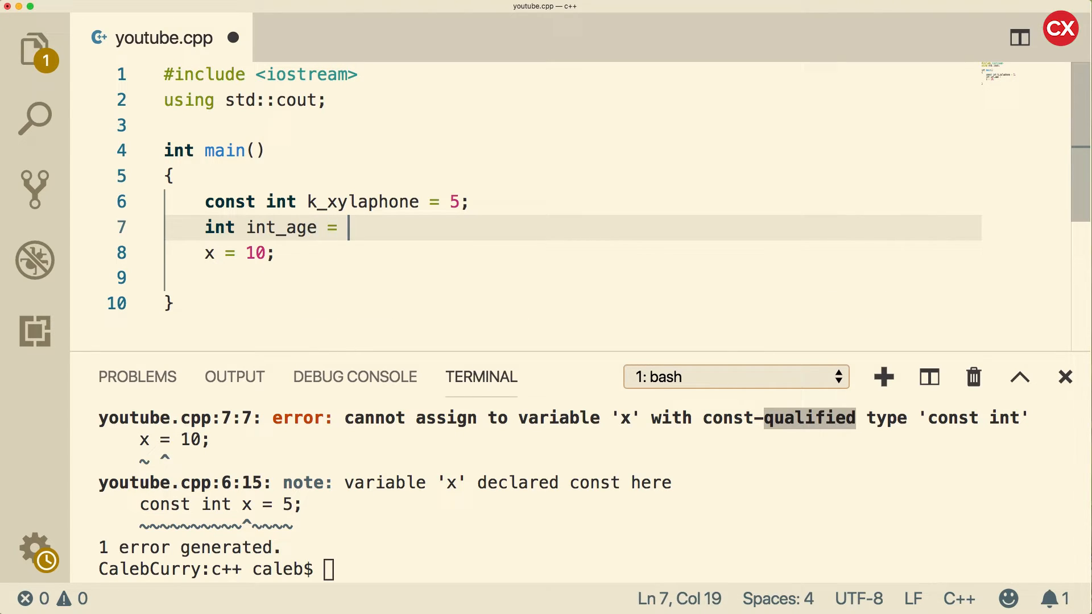
text(5;)
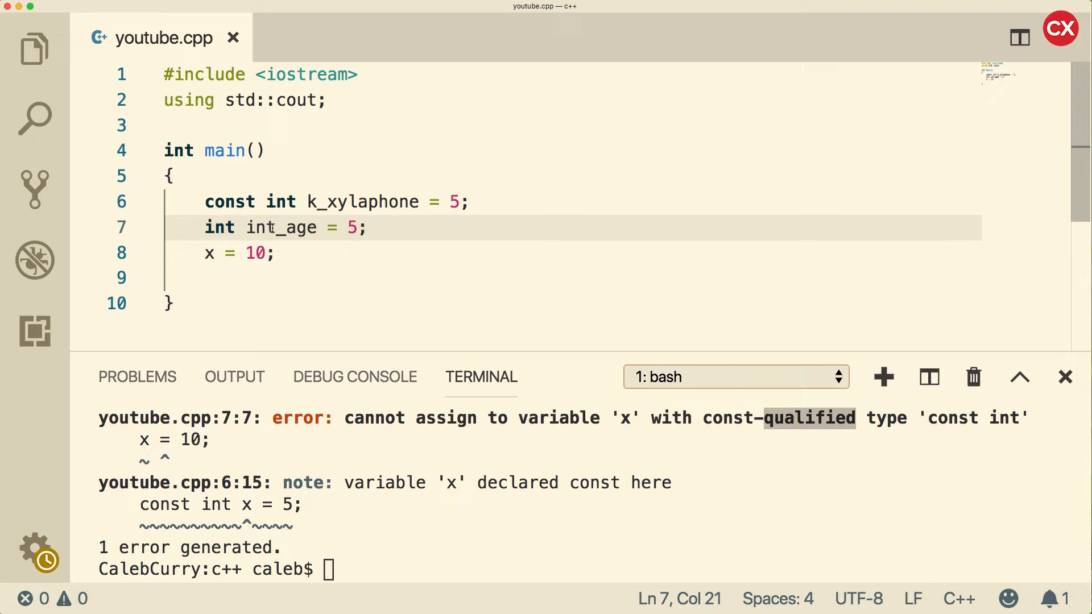
double_click(219, 228)
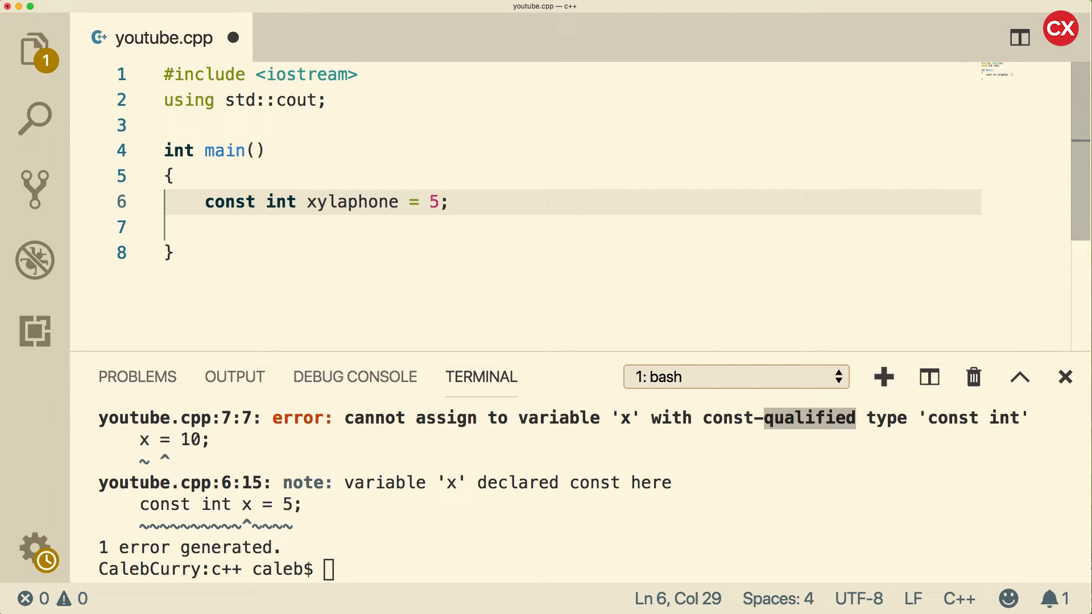
text(c)
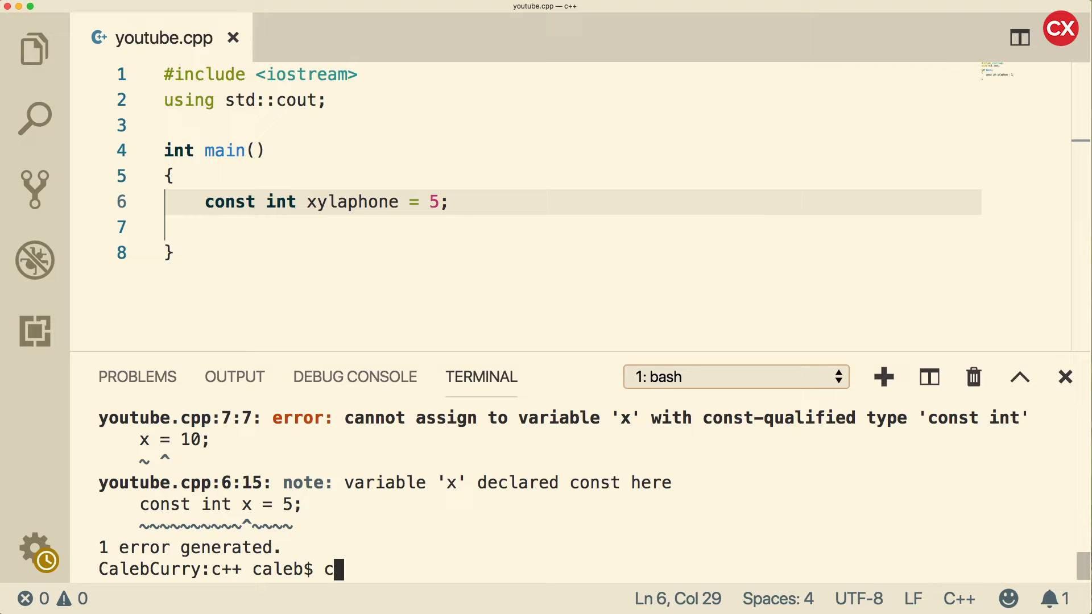
key(Enter)
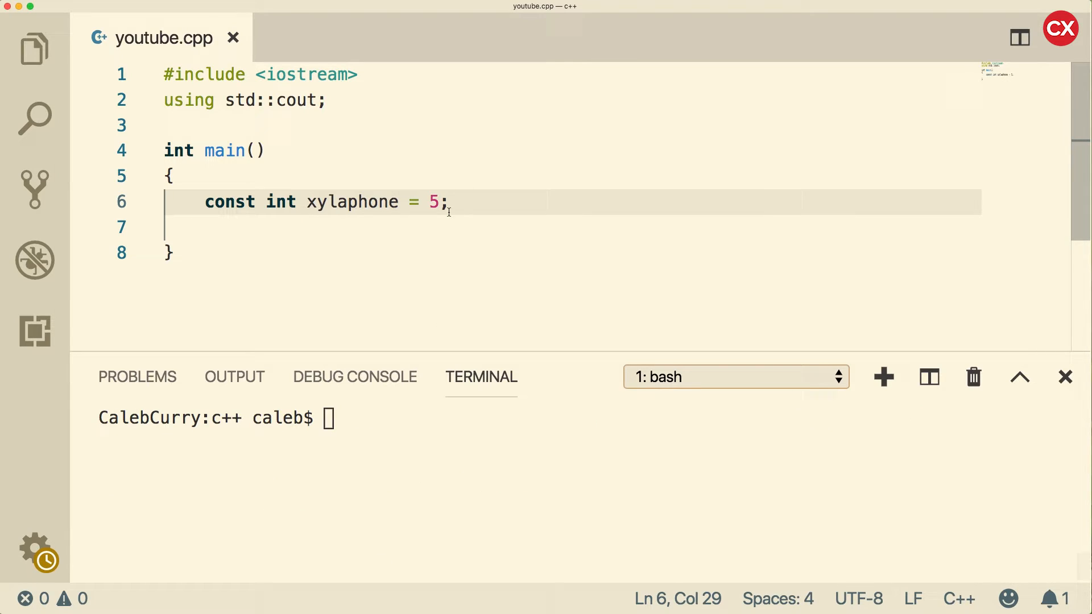
mouse_move(393, 202)
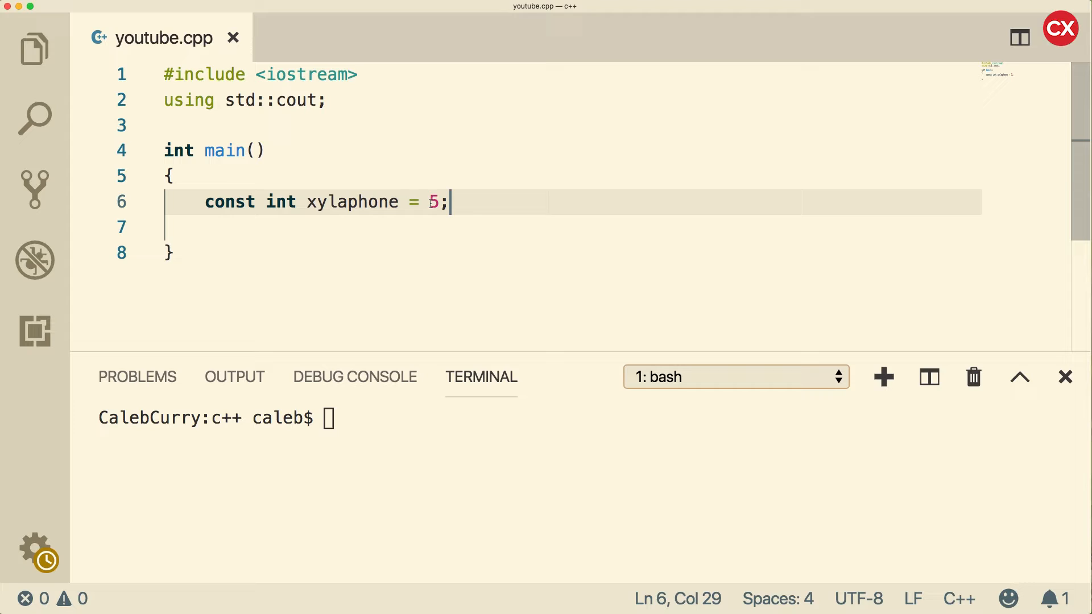
double_click(351, 202)
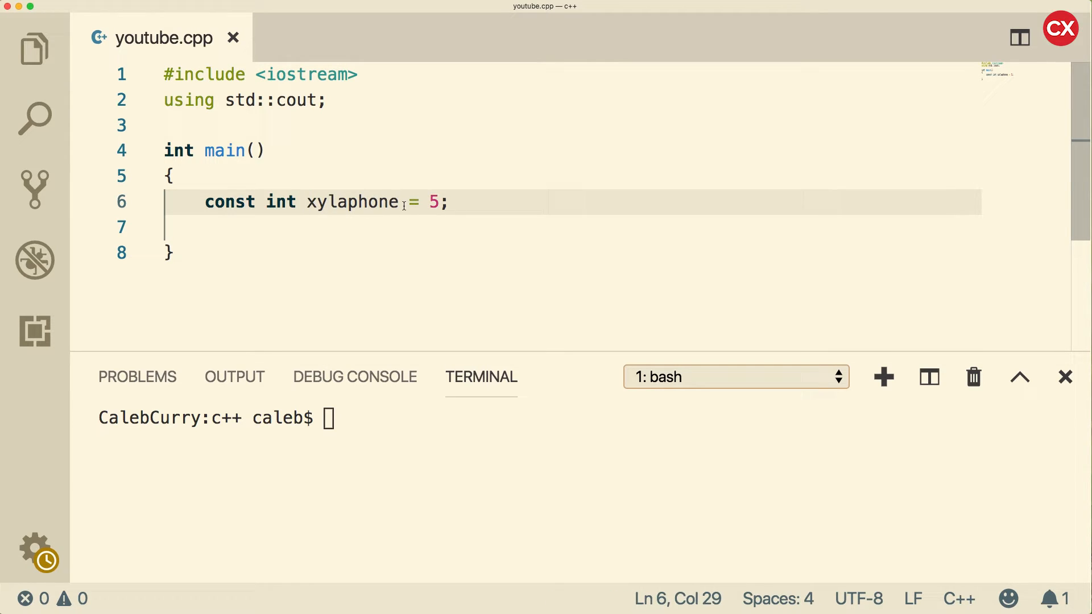
double_click(352, 202)
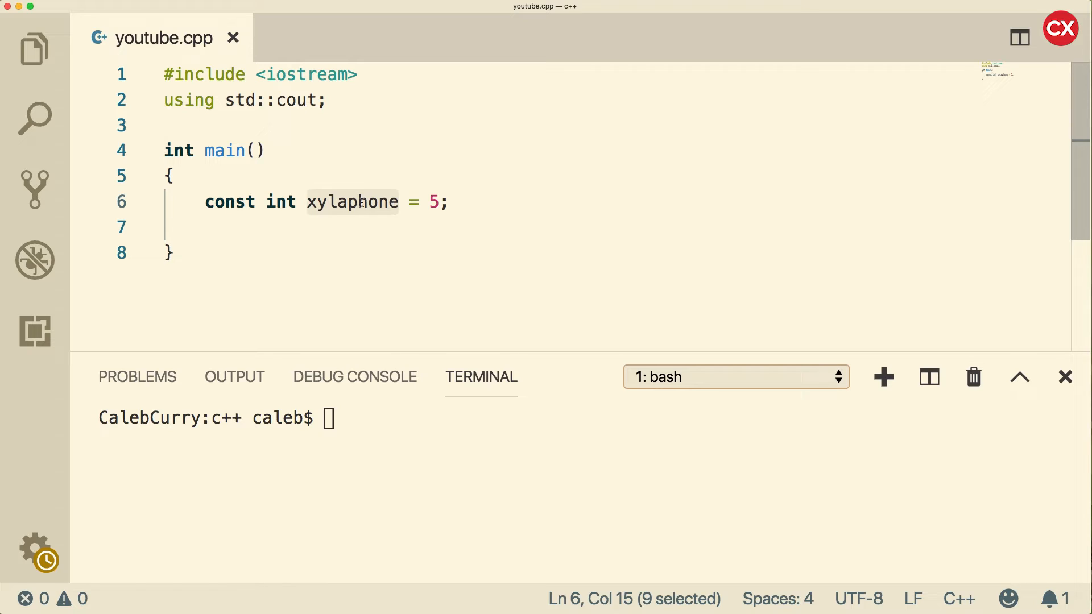
- Rename the constant to setting and remove its = 5 initializer
text(setting)
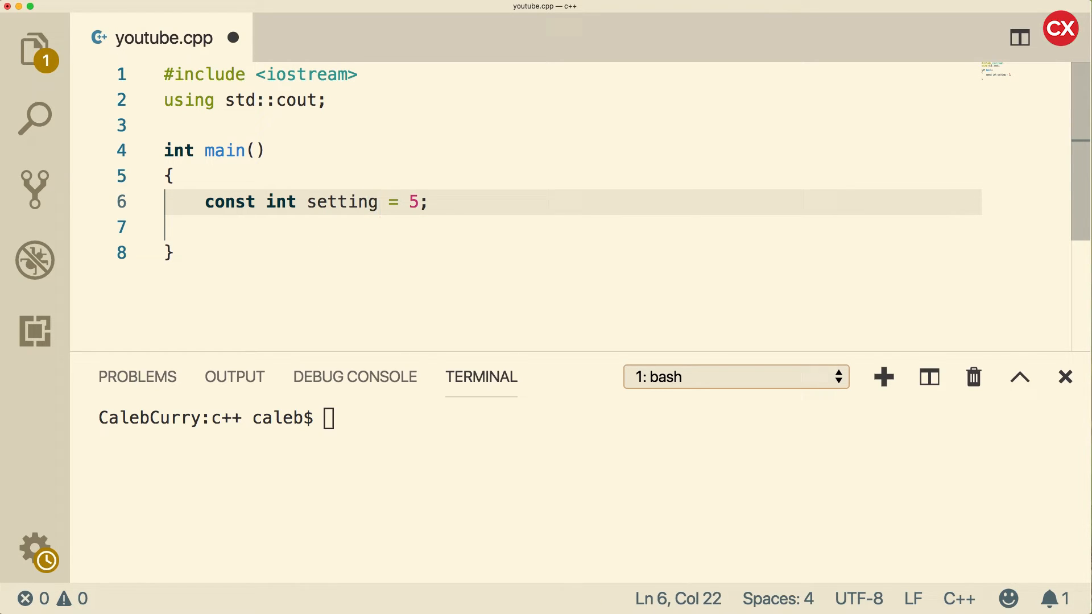
key(backspace)
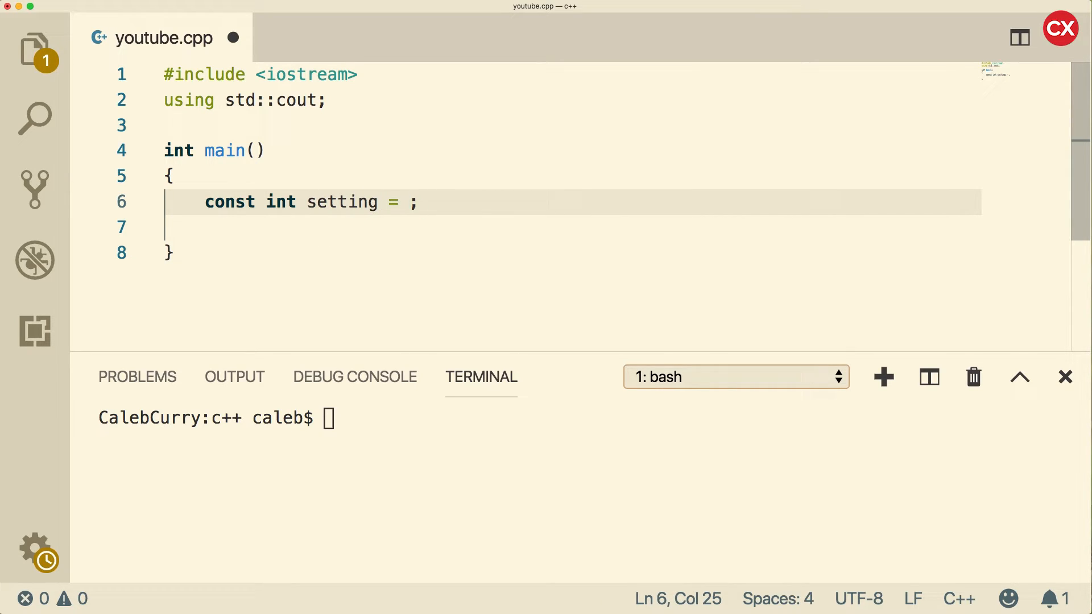
text(3)
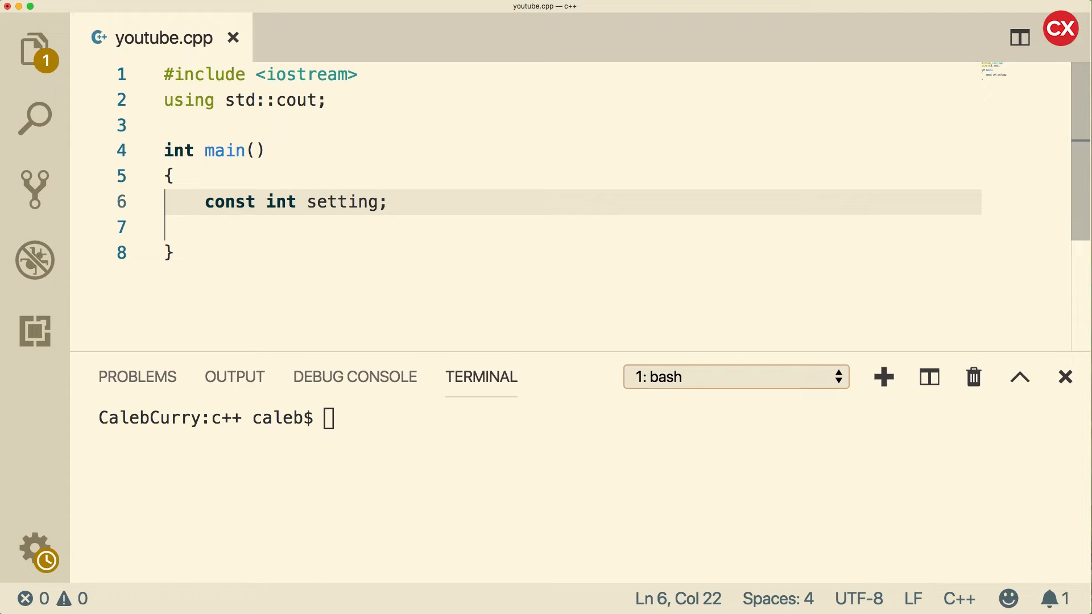
- Add setting = 3; on a new line below the uninitialized const declaration
key(Enter)
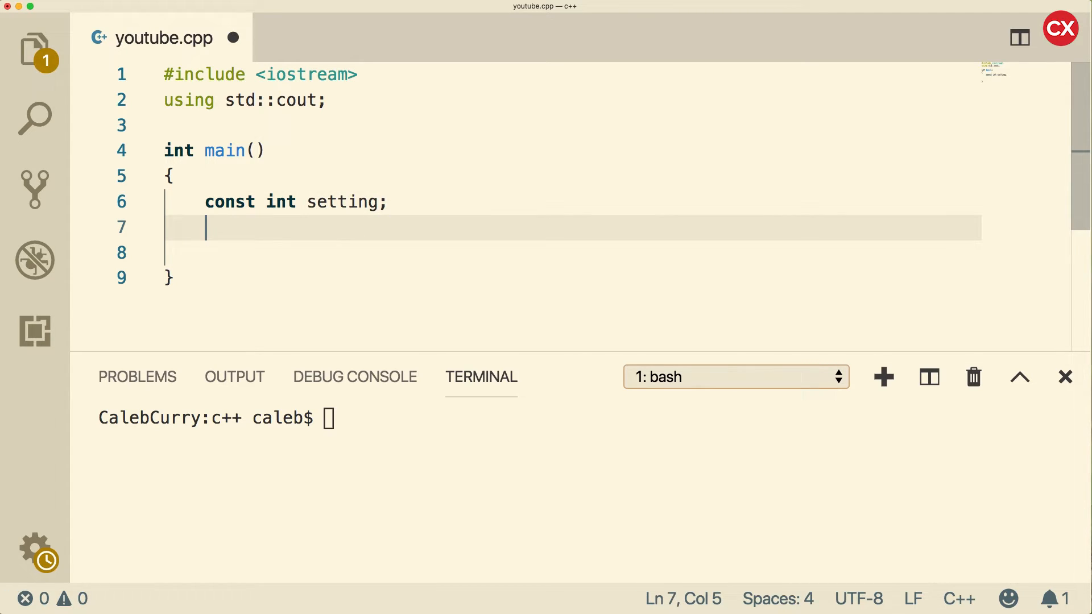
text(setting =)
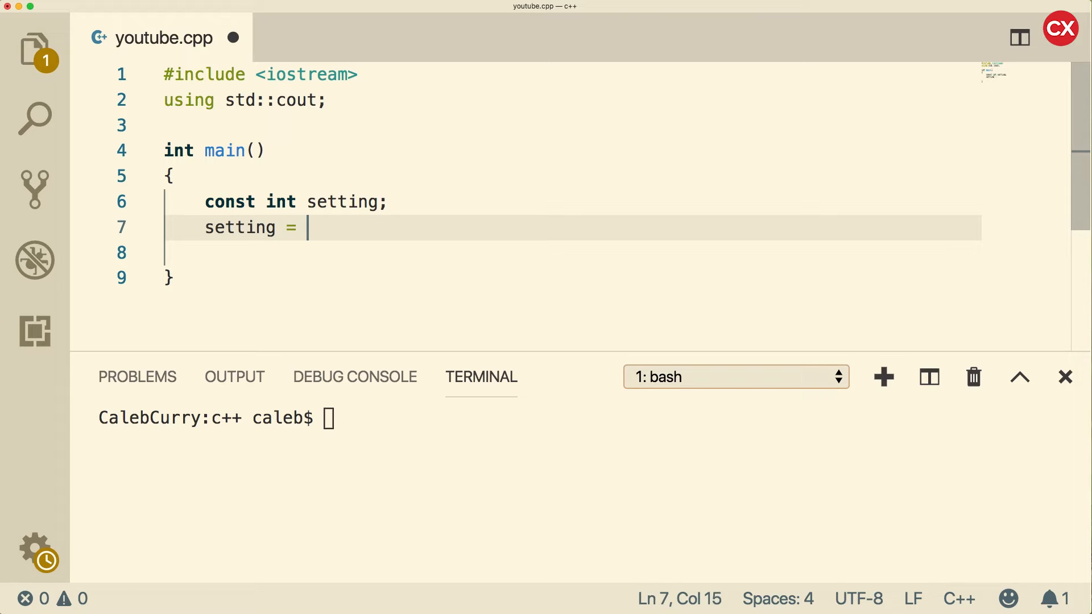
text(3;)
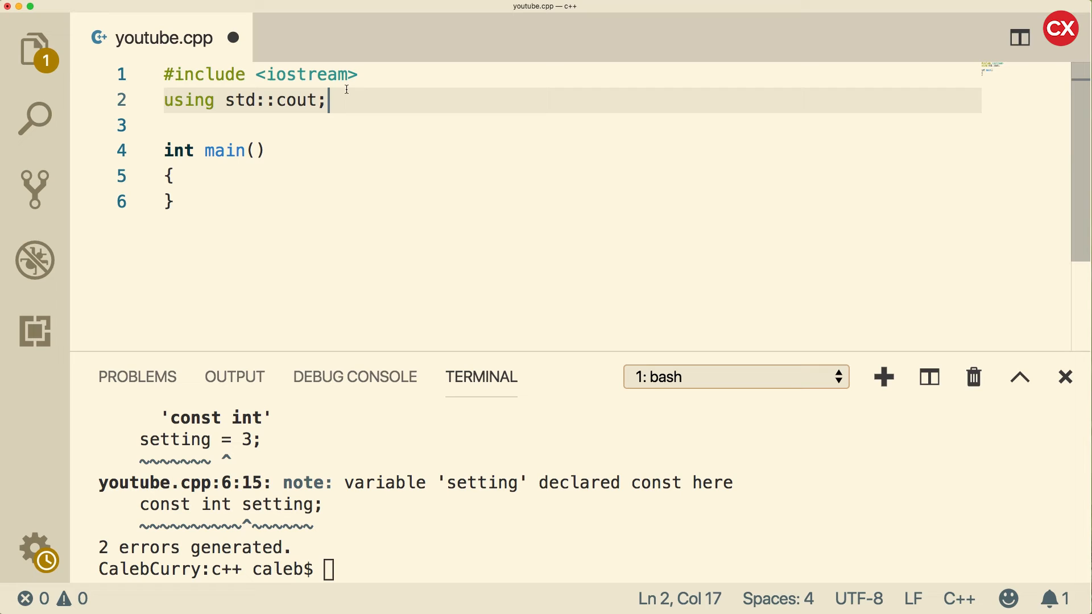
- Add a #define X 10 macro line below the using declaration
key(enter)
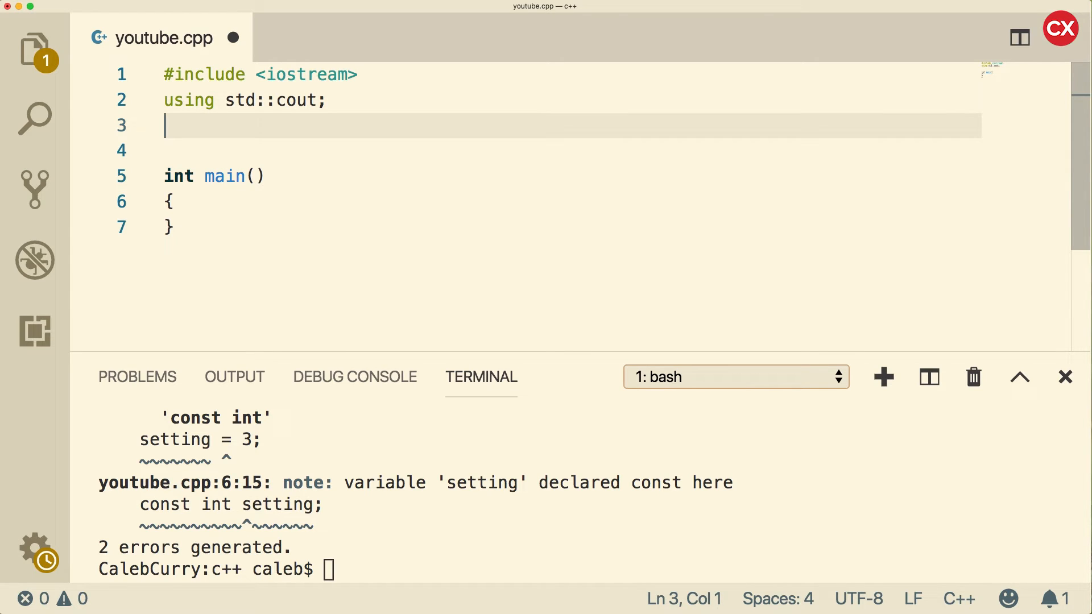
text(#define)
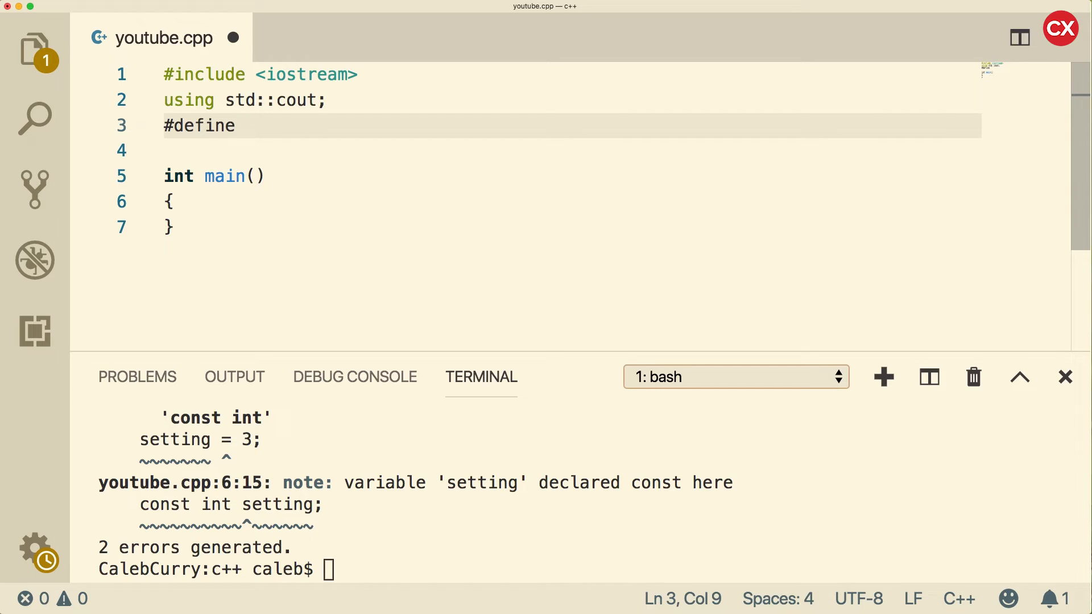
text(X 10)
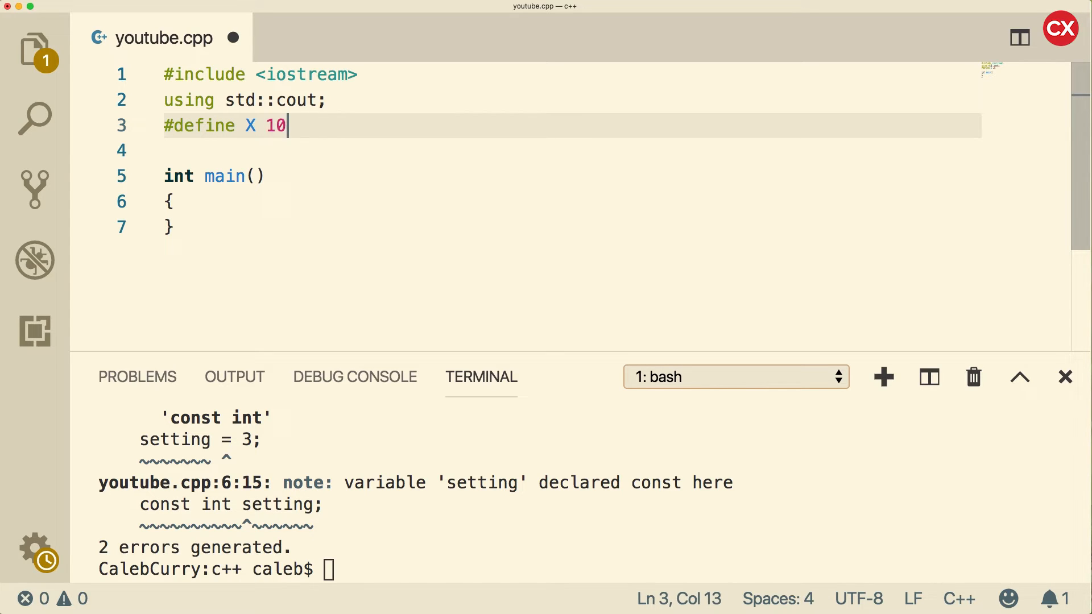
double_click(249, 125)
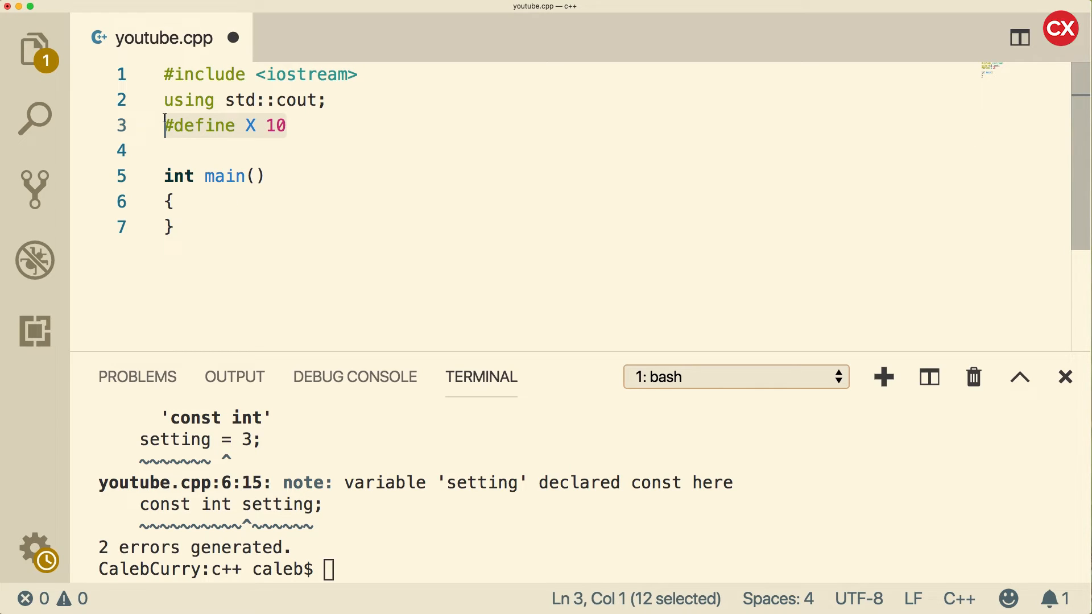
- Declare const int x = 5; inside main beneath the macro
text(c)
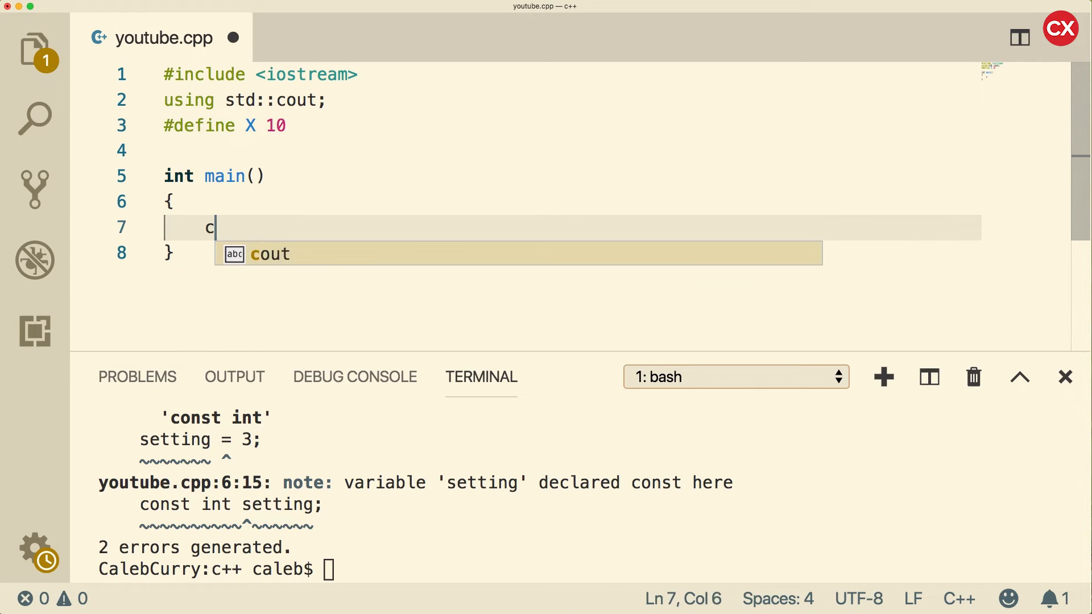
text(onst int x =)
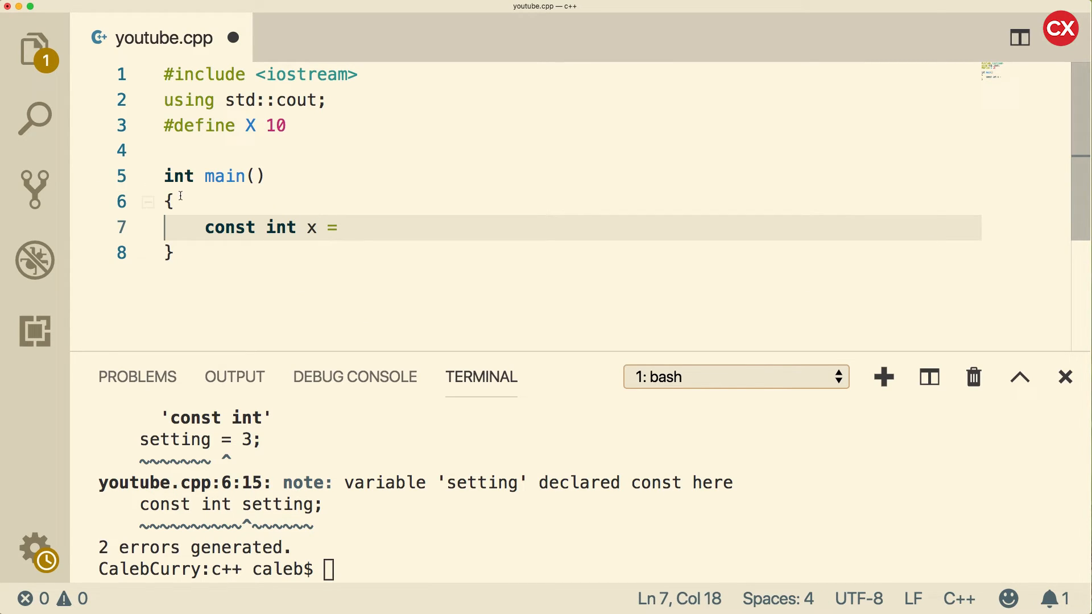
text(5;)
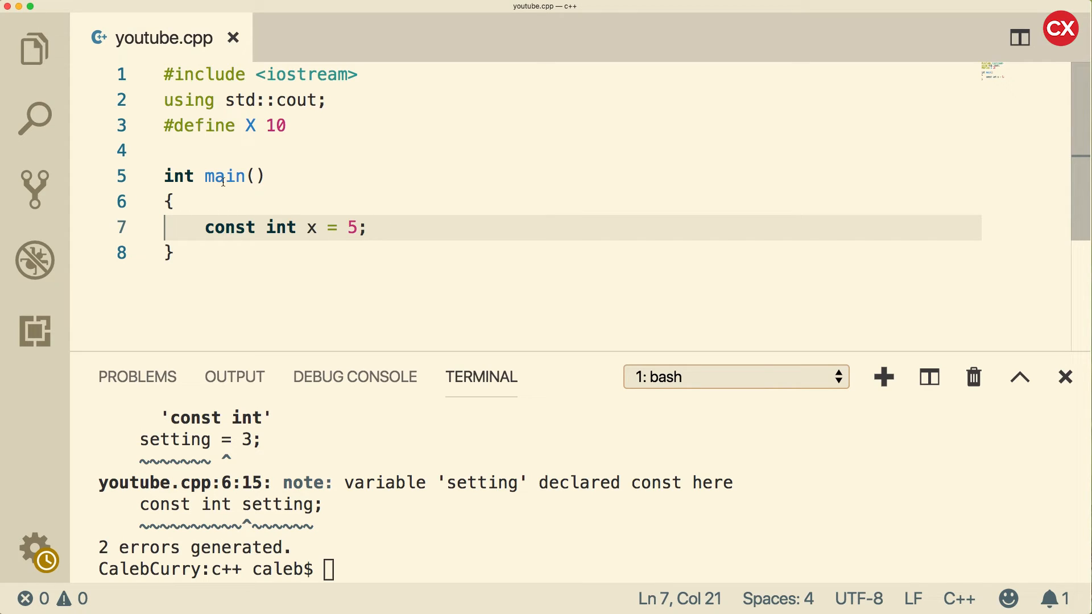
mouse_move(206, 228)
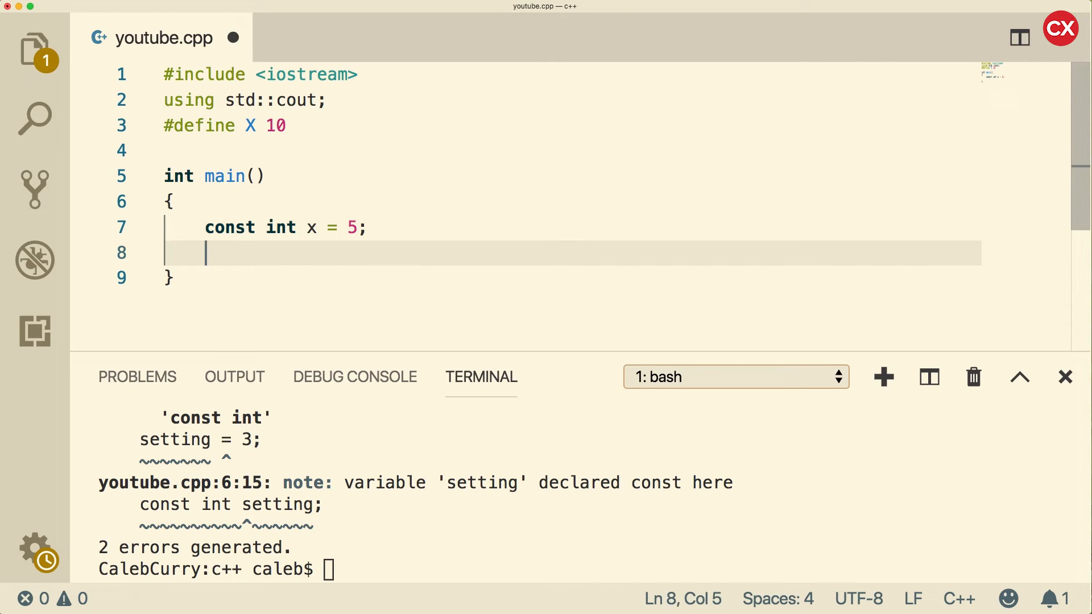
- Add an anonymous enum { y = 100 } inside main and begin a line using y
key(enter)
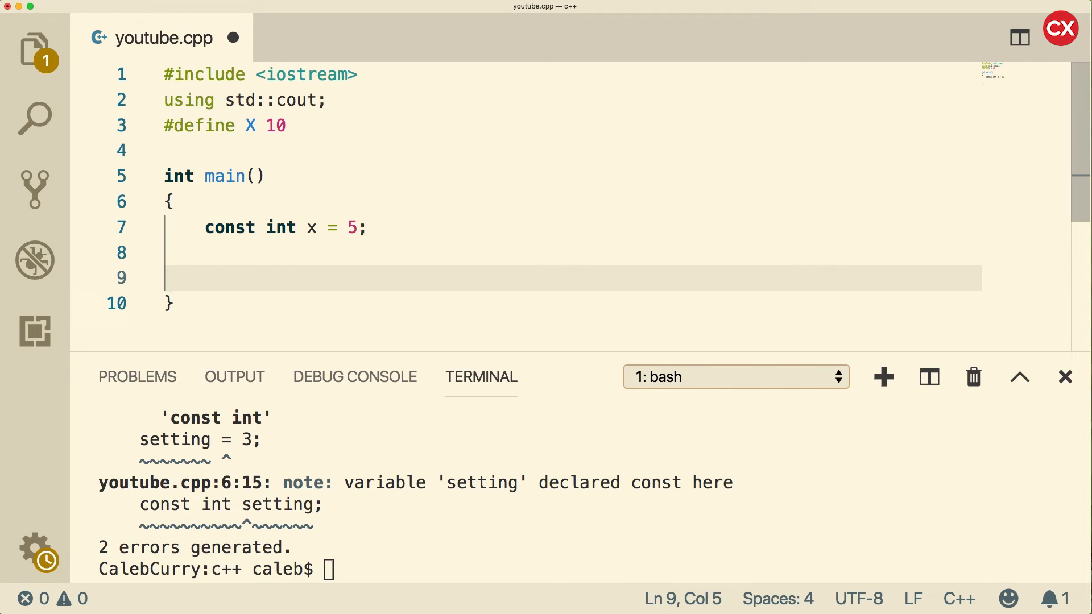
text(enum)
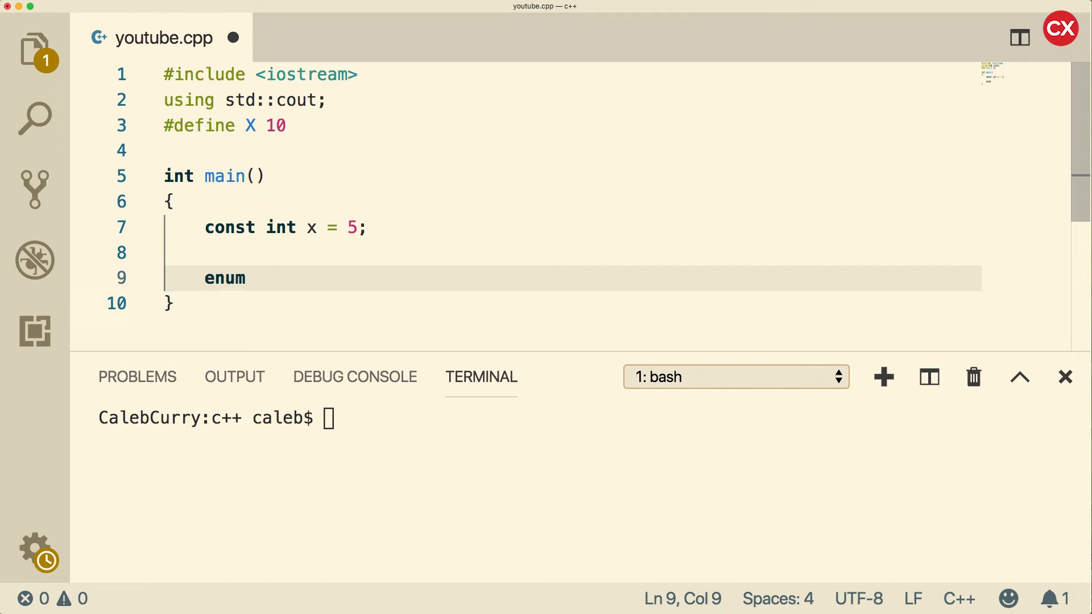
text({)
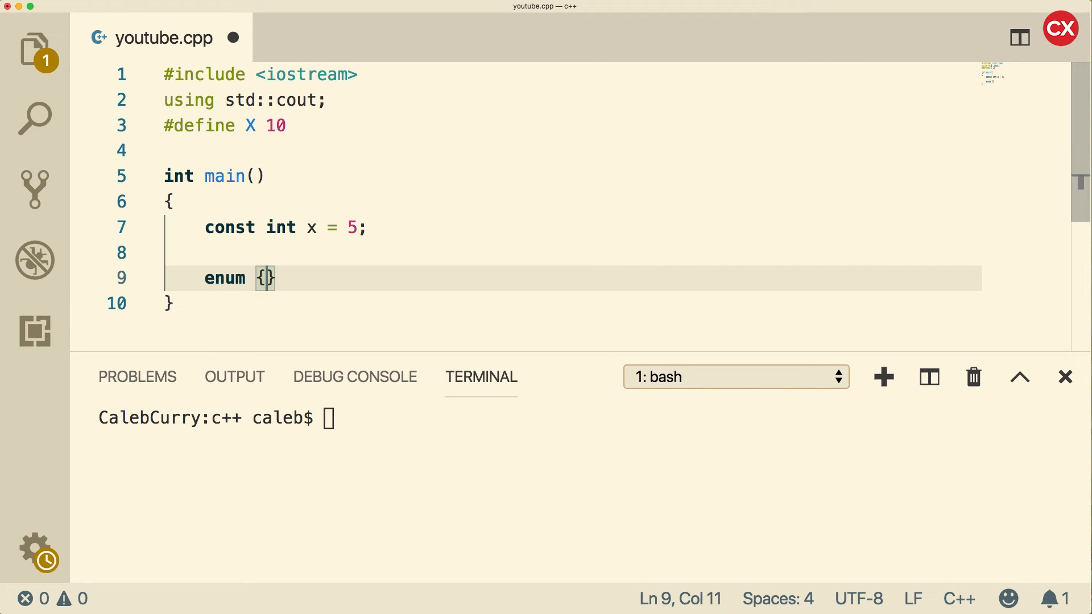
text(" ")
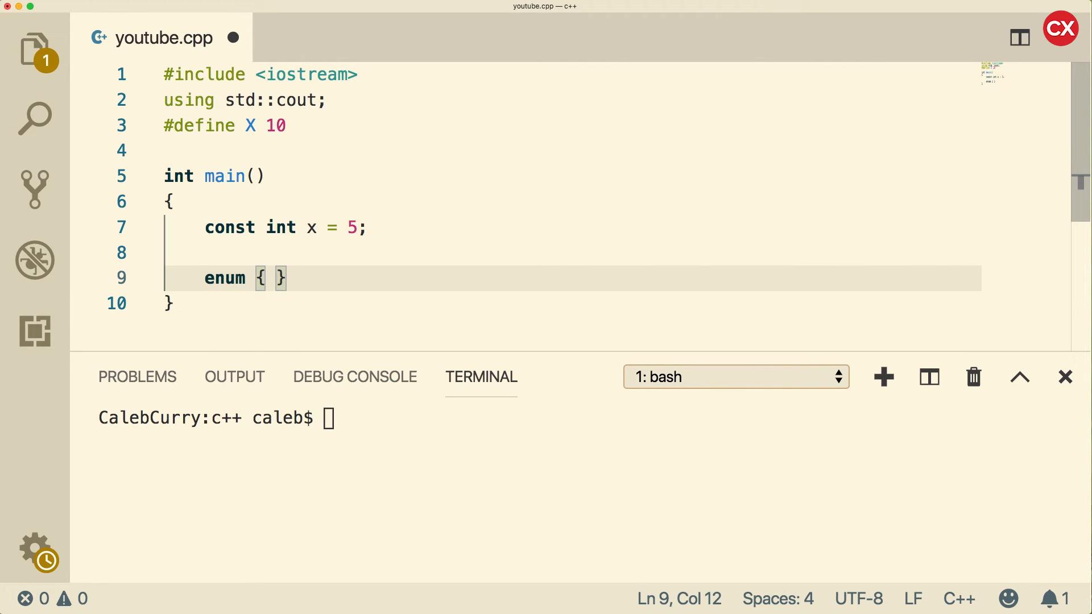
text(y =)
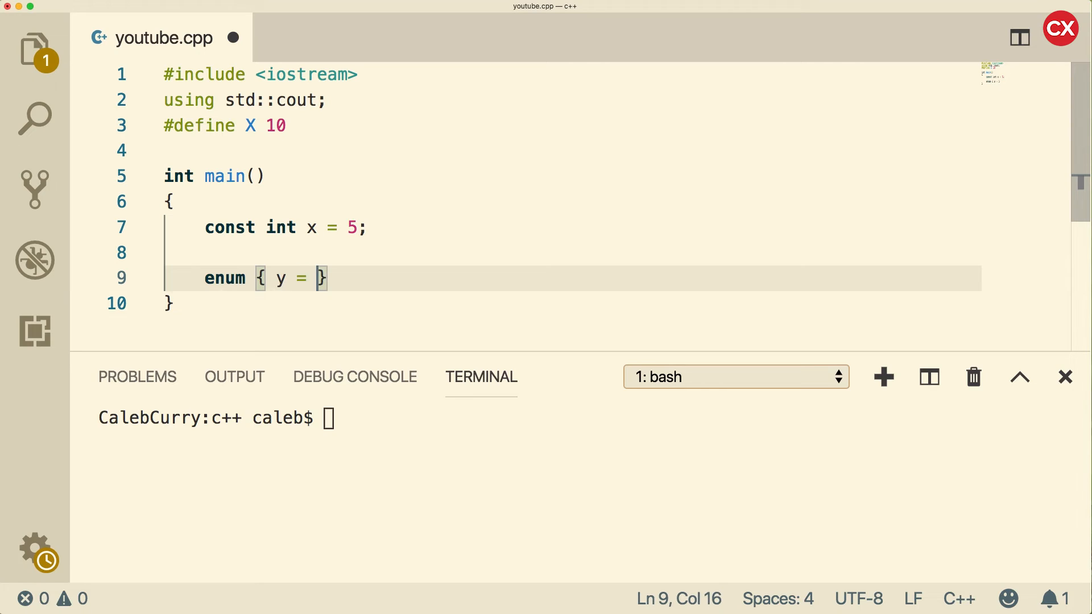
text(100)
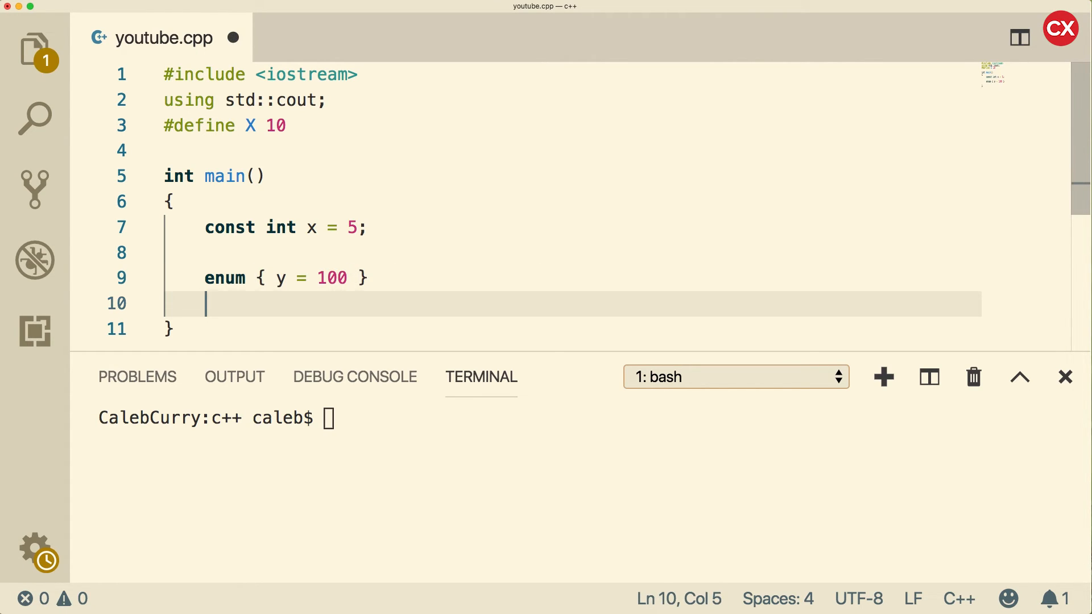
text(y)
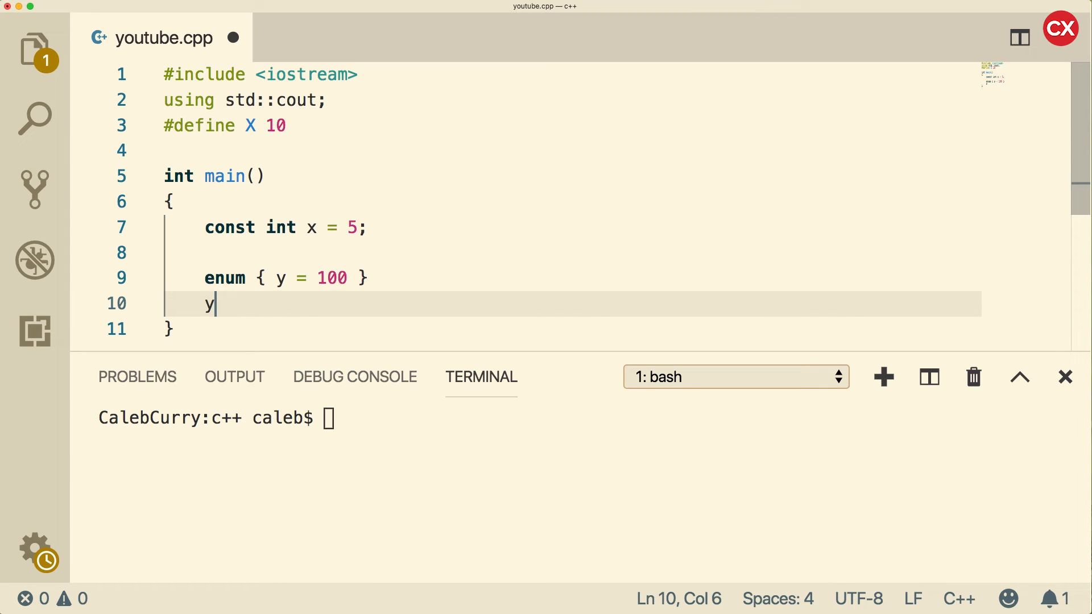
- Complete 'y = 50;', compile to get the error, and select the assignment for removal
text(= 50;)
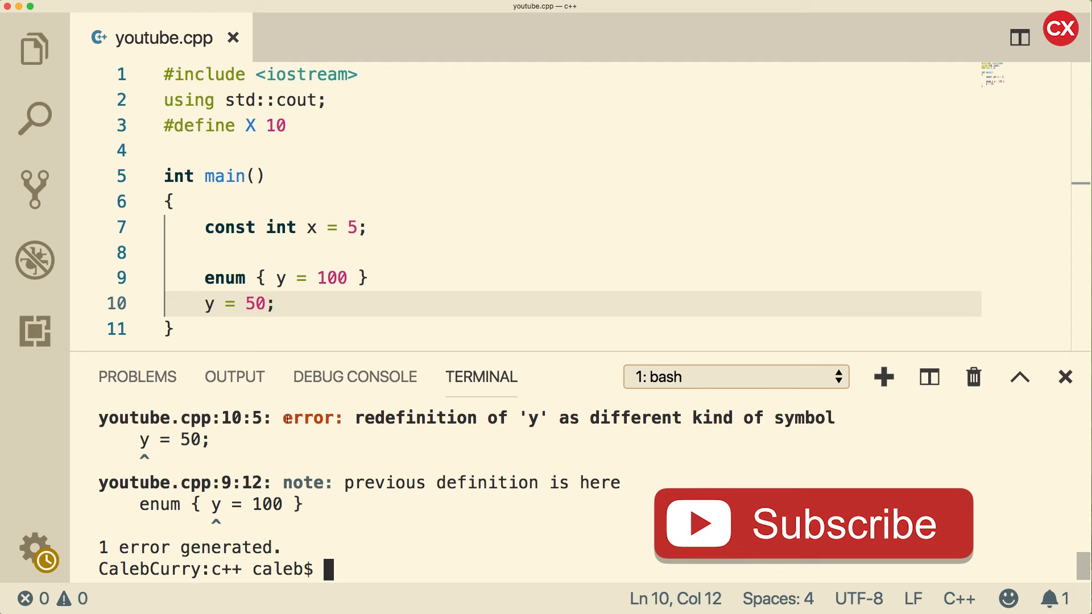
mouse_move(982, 558)
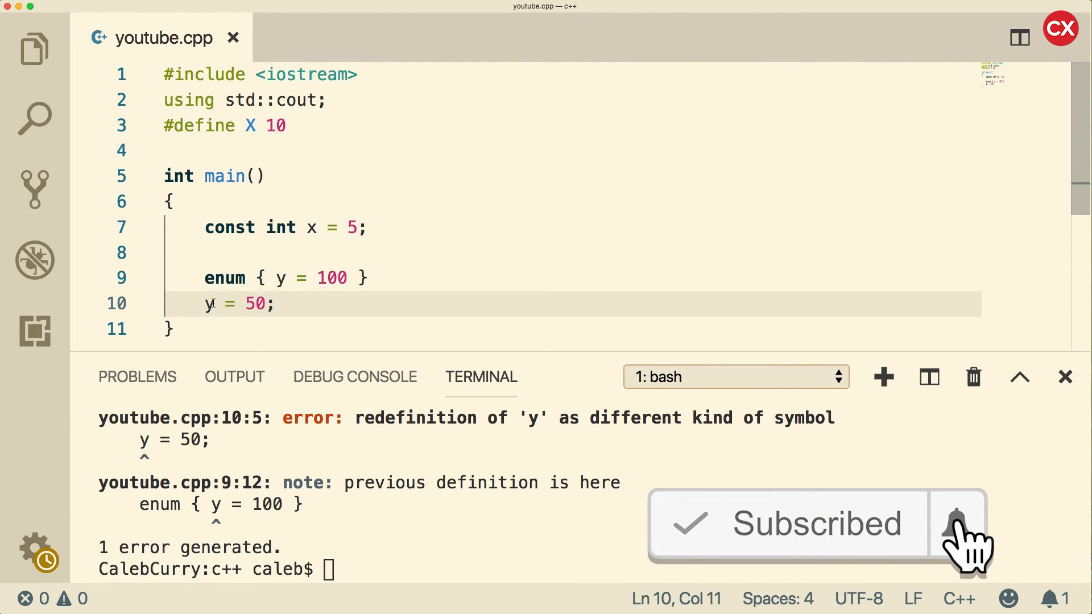
double_click(208, 304)
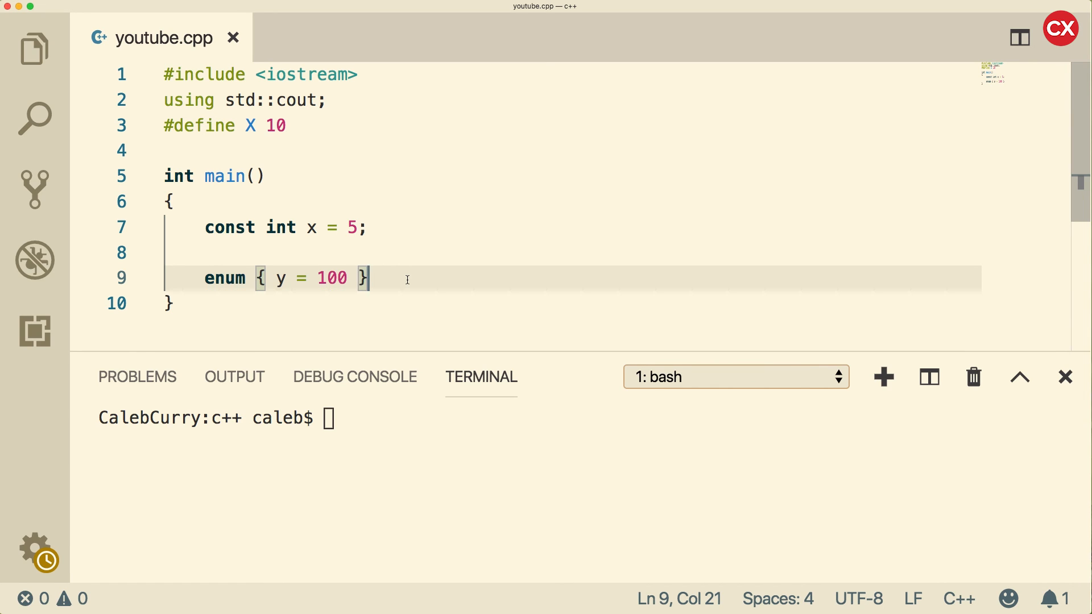
mouse_move(517, 280)
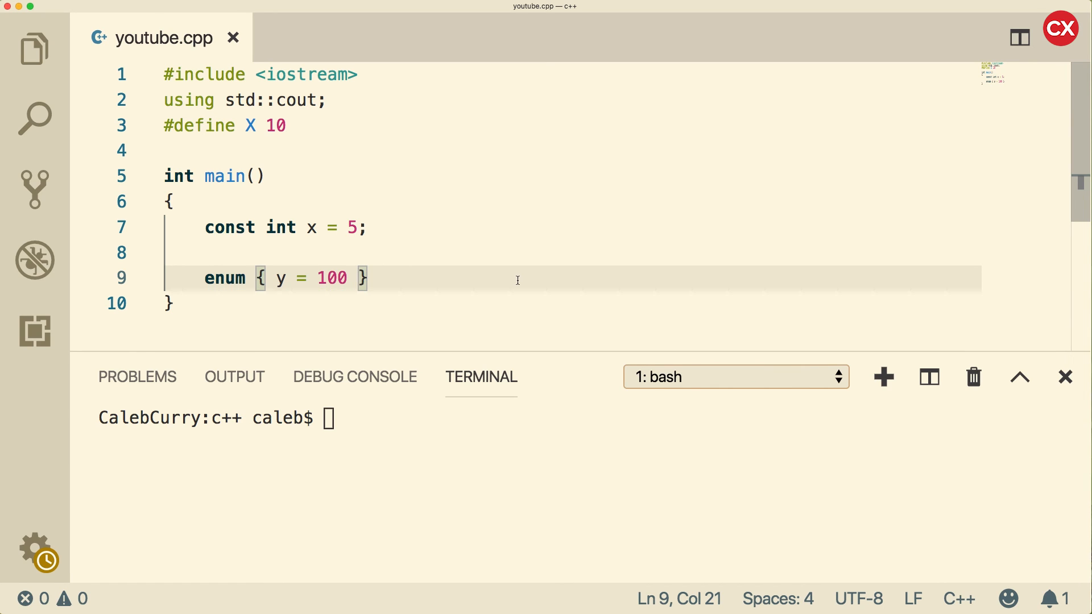